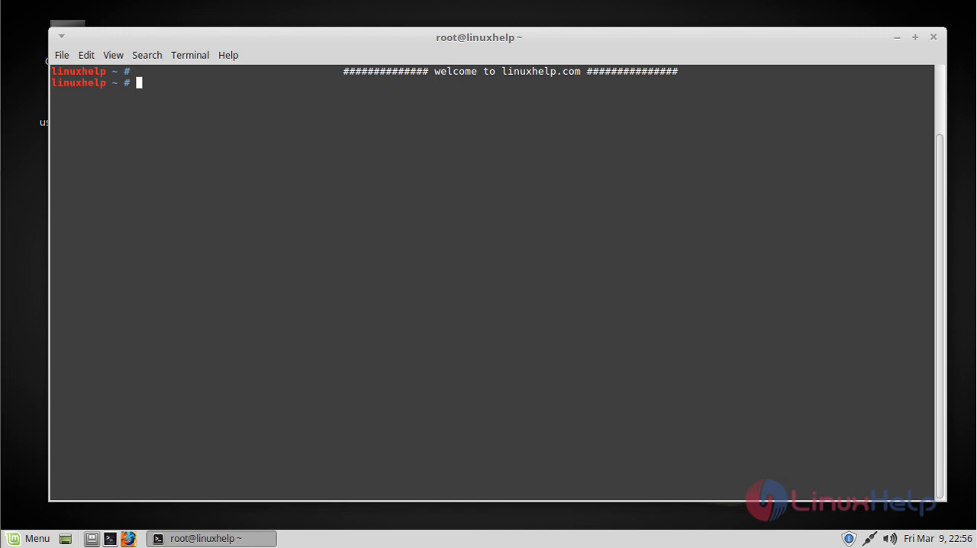
{"action": "mouse_move", "coordinate": [214, 249]}
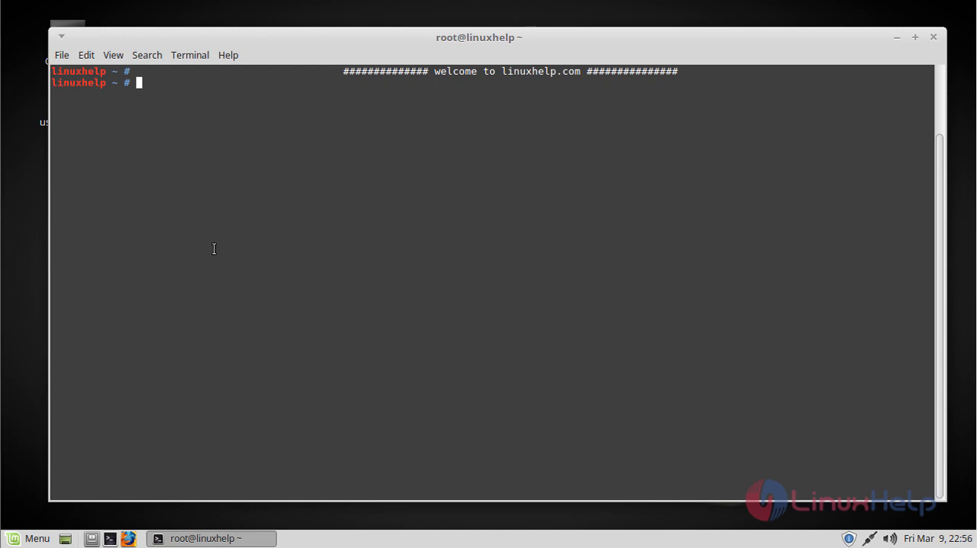
- Download discord-0.0.4.deb with wget from dl.discordapp.net and list the home folder to confirm it
{"action": "key", "text": "Return"}
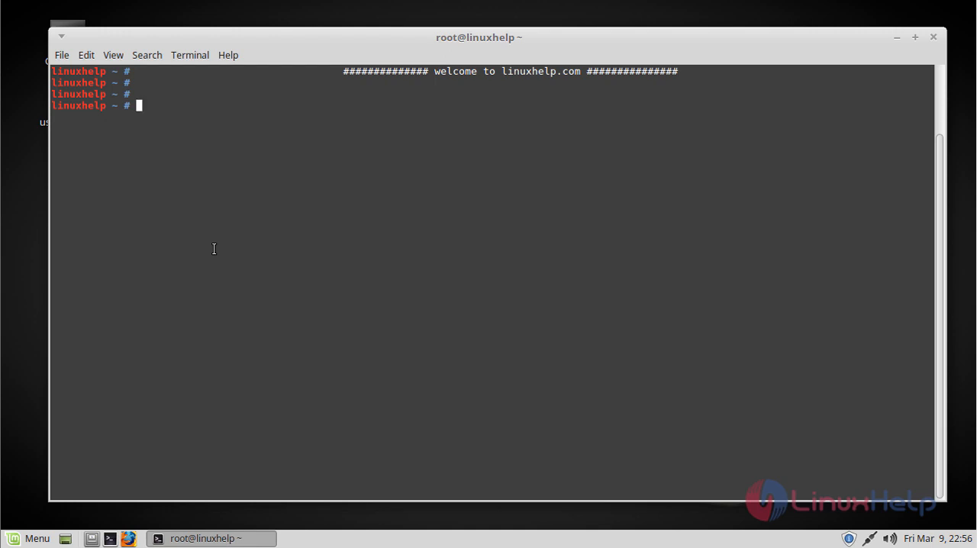
{"action": "mouse_move", "coordinate": [214, 305]}
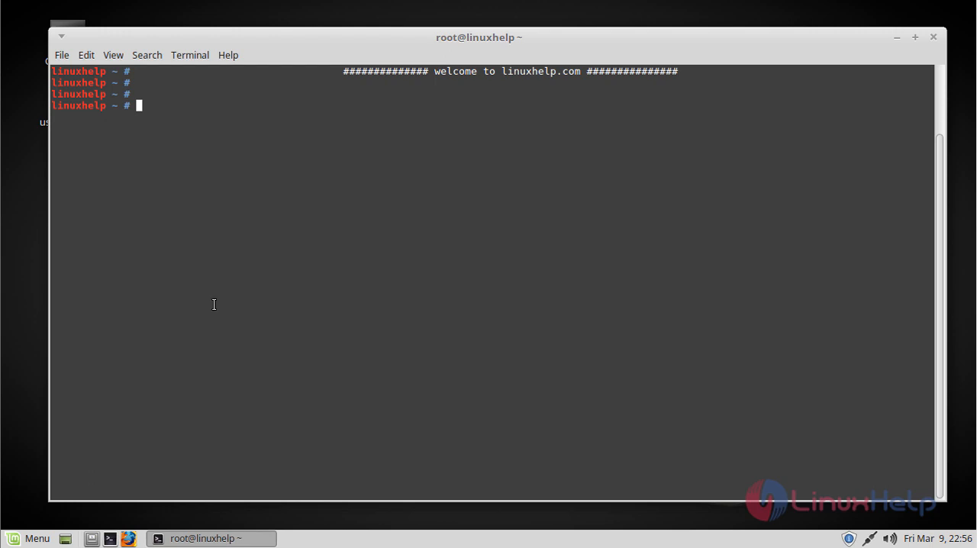
{"action": "type", "text": "wget https://dl.discordapp.net/apps/linux/0.0.4/discord-0.0.4.deb"}
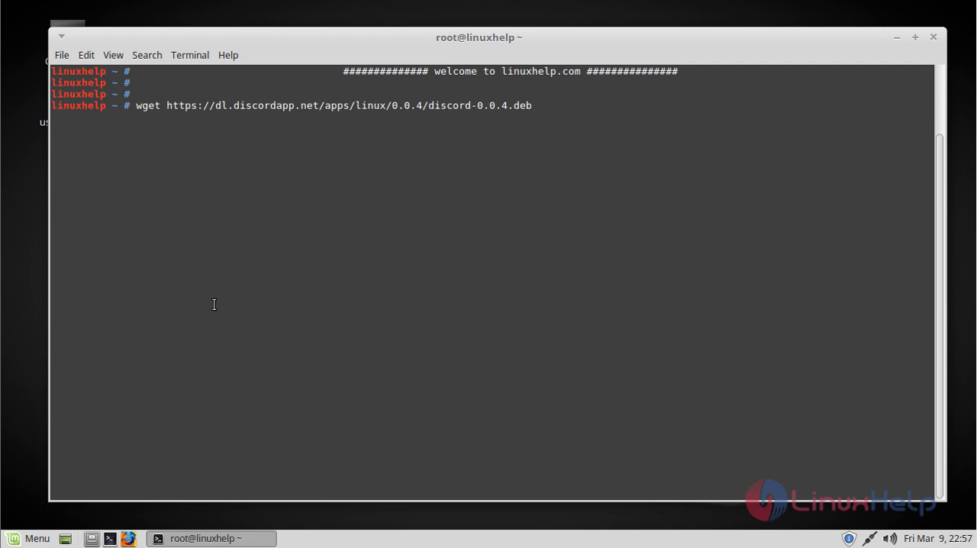
{"action": "key", "text": "Return"}
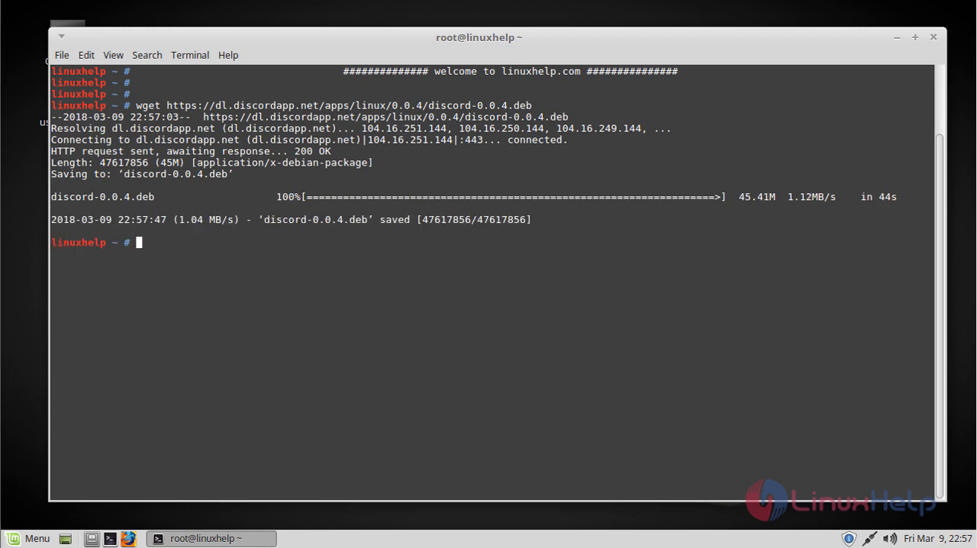
{"action": "mouse_move", "coordinate": [309, 340]}
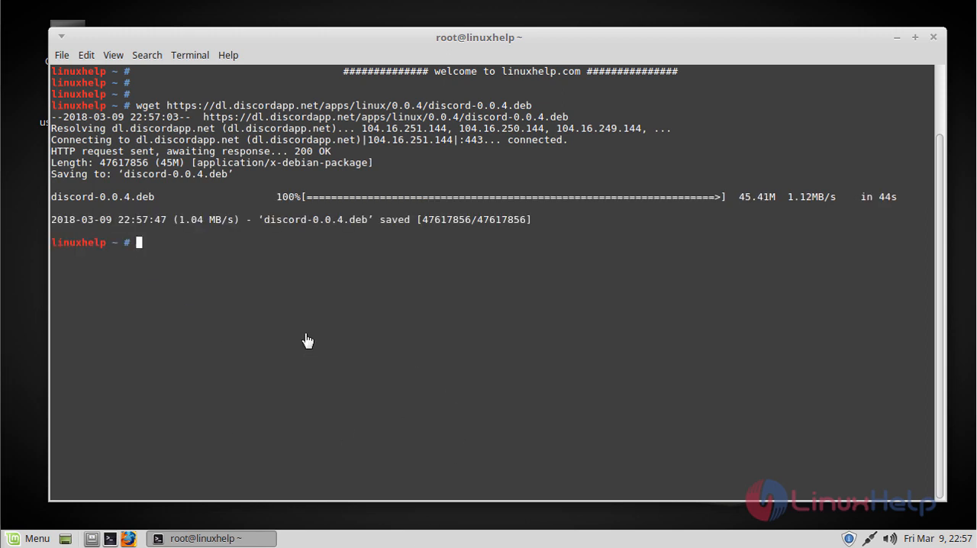
{"action": "key", "text": "Return"}
{"action": "type", "text": "ls"}
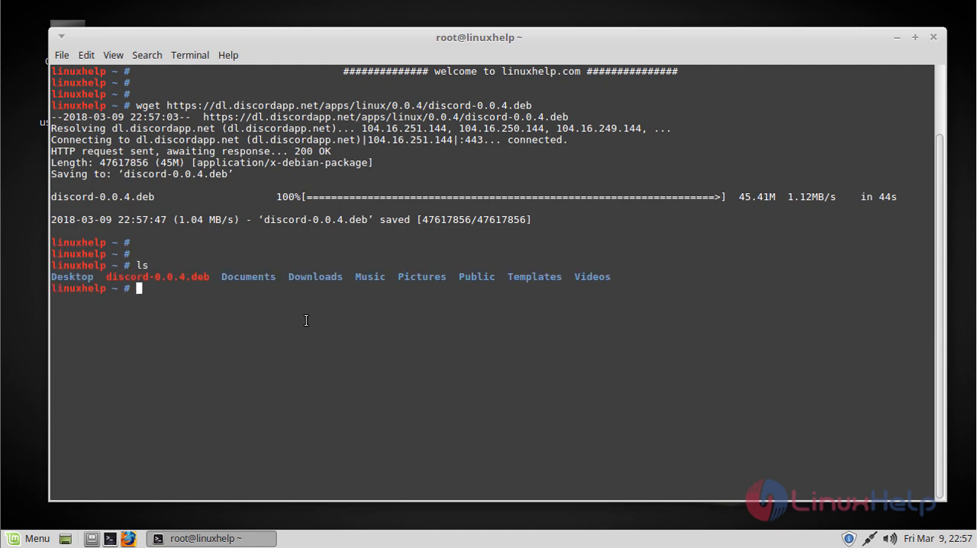
{"action": "key", "text": "Return"}
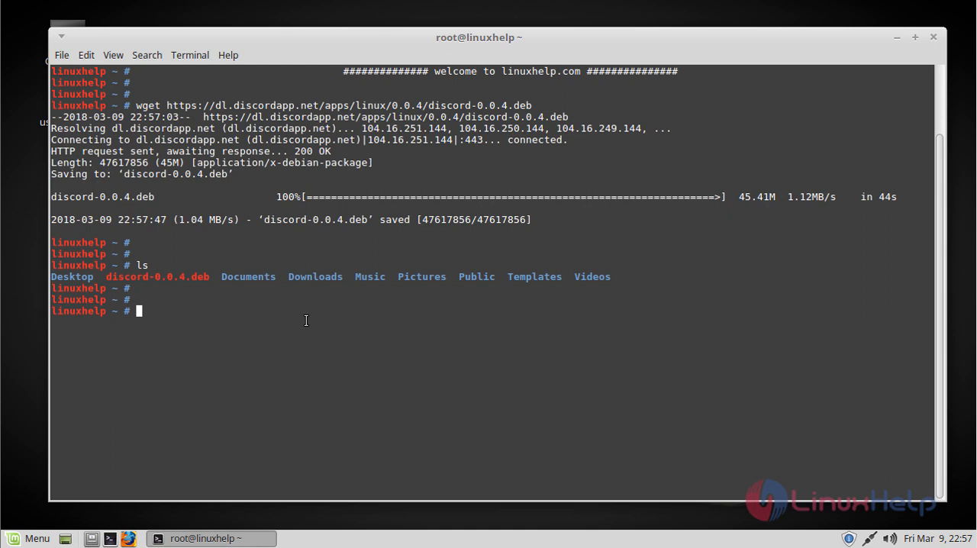
- Install the package with dpkg -i discord-0.0.4.deb, completing the file name with Tab
{"action": "type", "text": "d"}
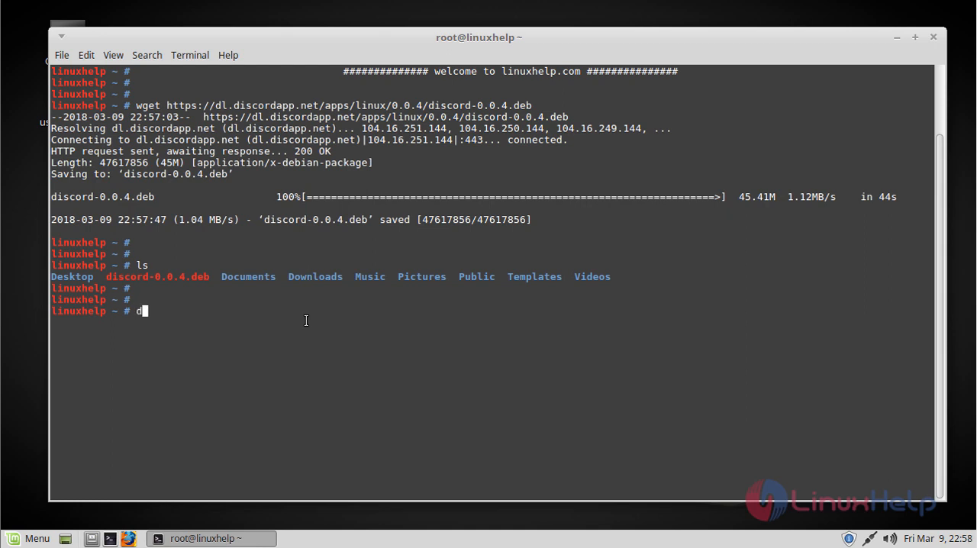
{"action": "type", "text": "pkg"}
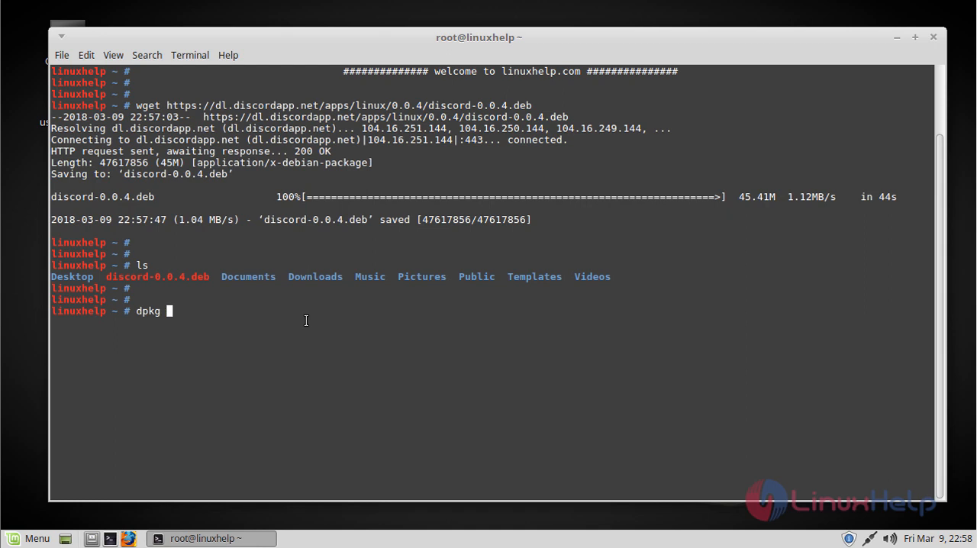
{"action": "type", "text": "-i di"}
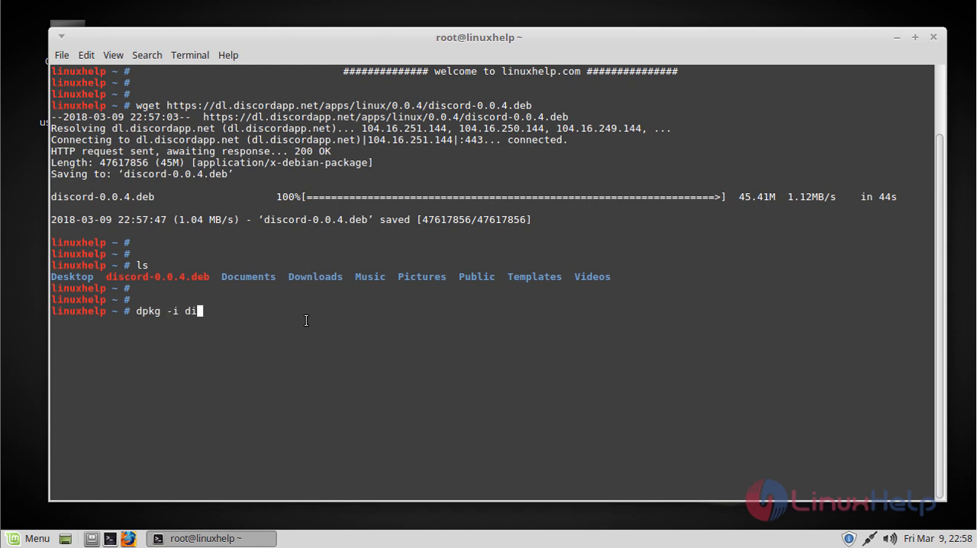
{"action": "key", "text": "Return"}
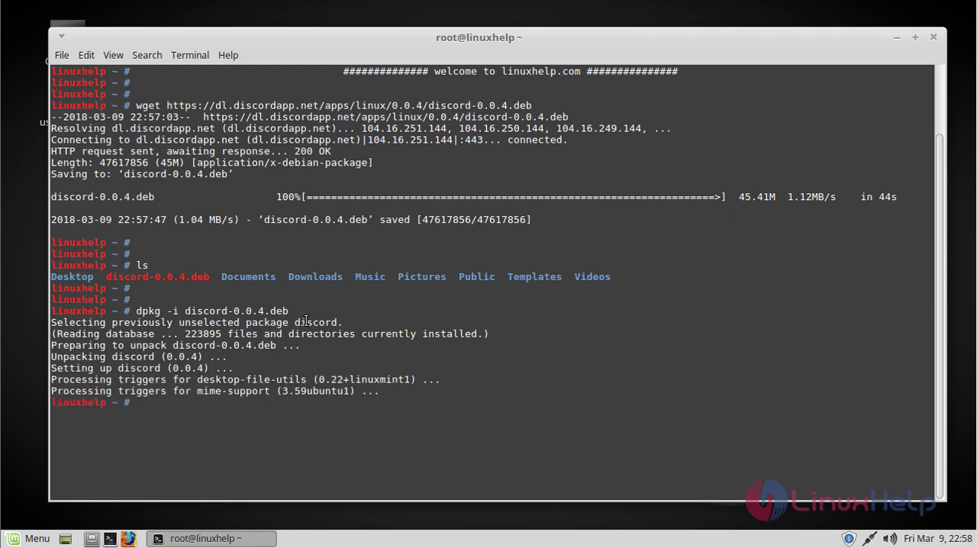
{"action": "key", "text": "Return"}
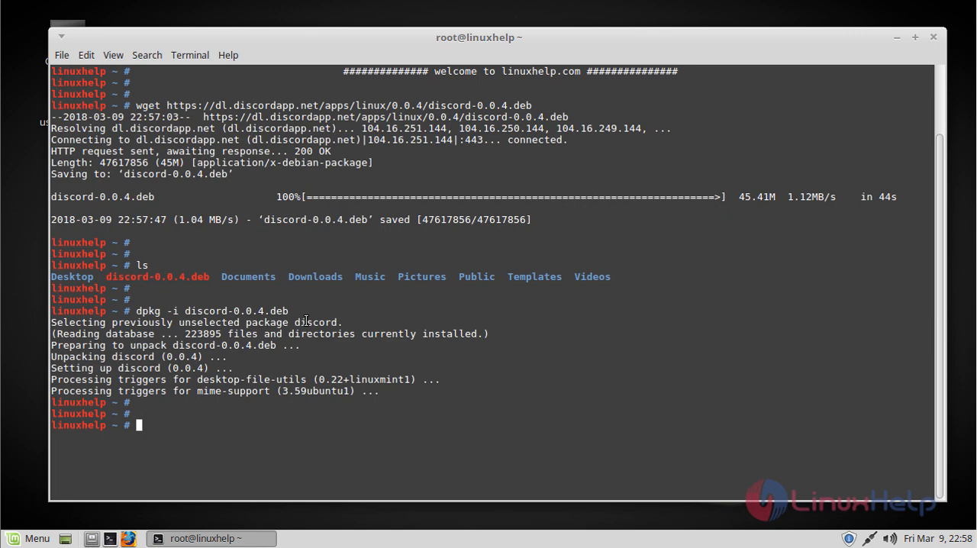
- Launch Discord from the prompt with the discord command, reaching the Welcome Back login screen
{"action": "type", "text": "disc"}
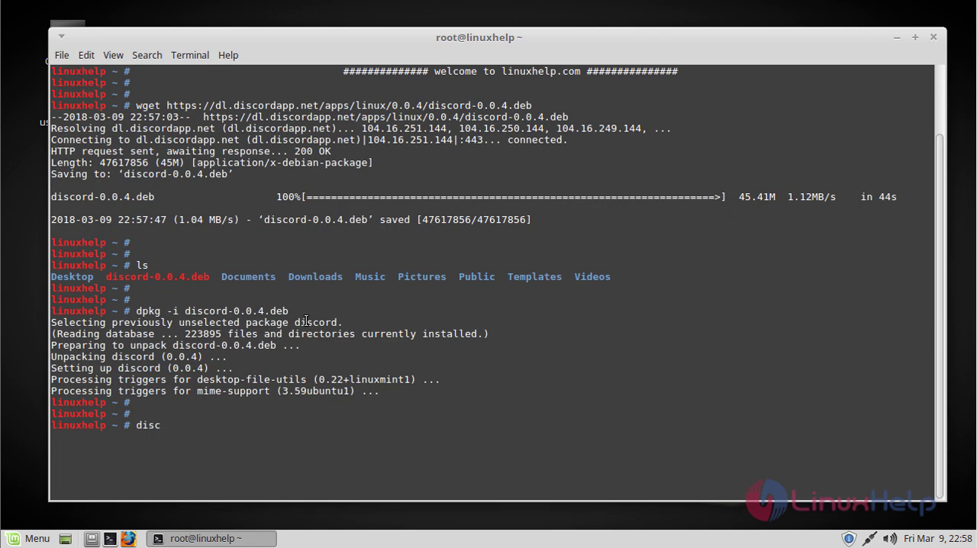
{"action": "type", "text": "ord"}
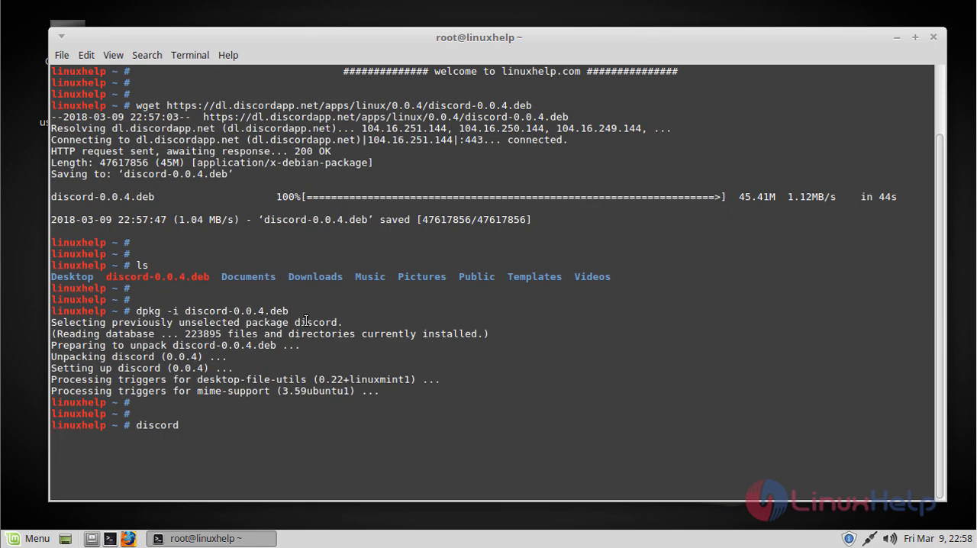
{"action": "key", "text": "Return"}
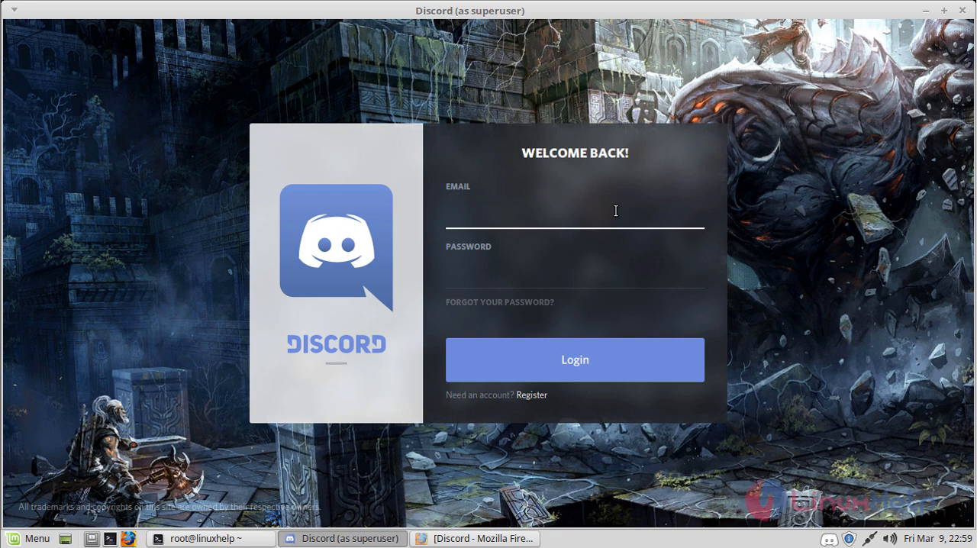
{"action": "mouse_move", "coordinate": [583, 296]}
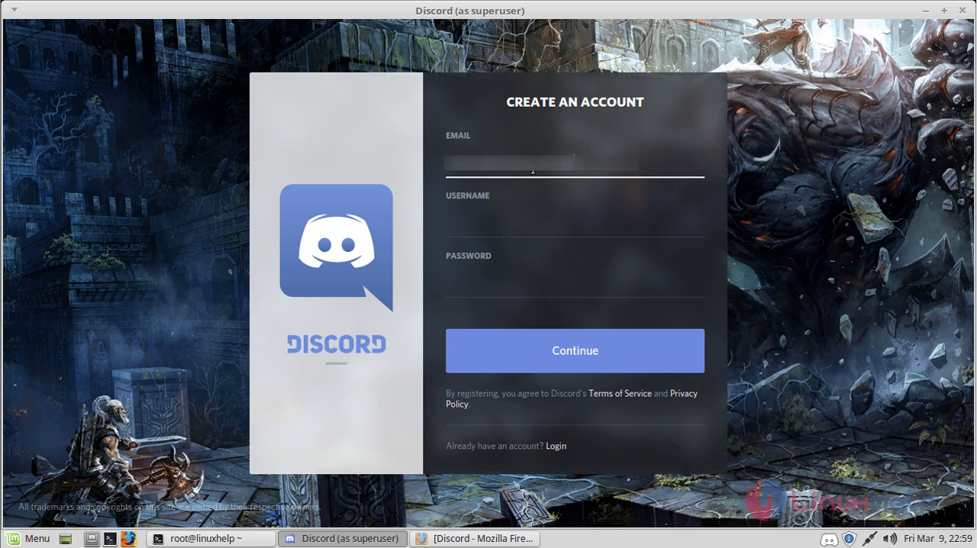
- Enter username 'Linux Help' and a password in the Create an Account form and continue to the robot check
{"action": "left_click", "coordinate": [574, 227]}
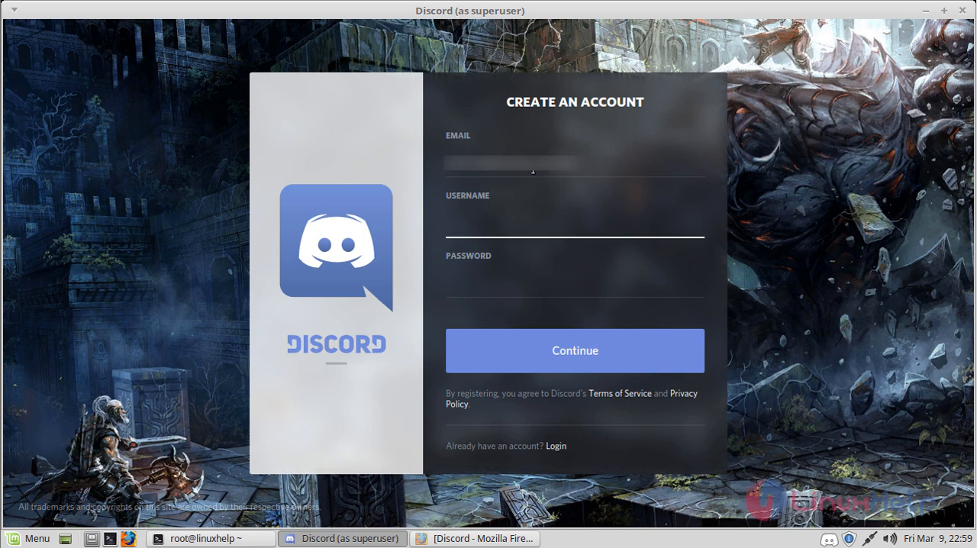
{"action": "type", "text": "Linux"}
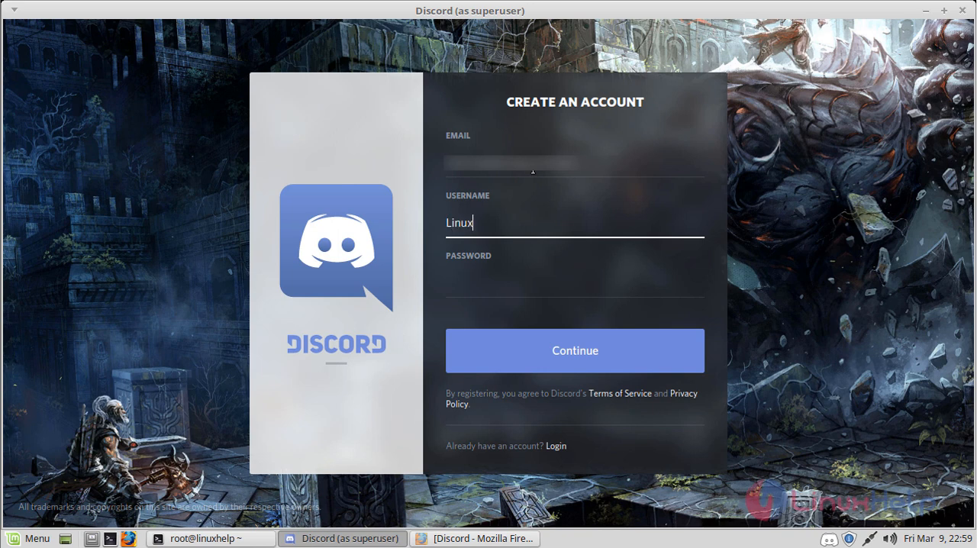
{"action": "type", "text": "Help"}
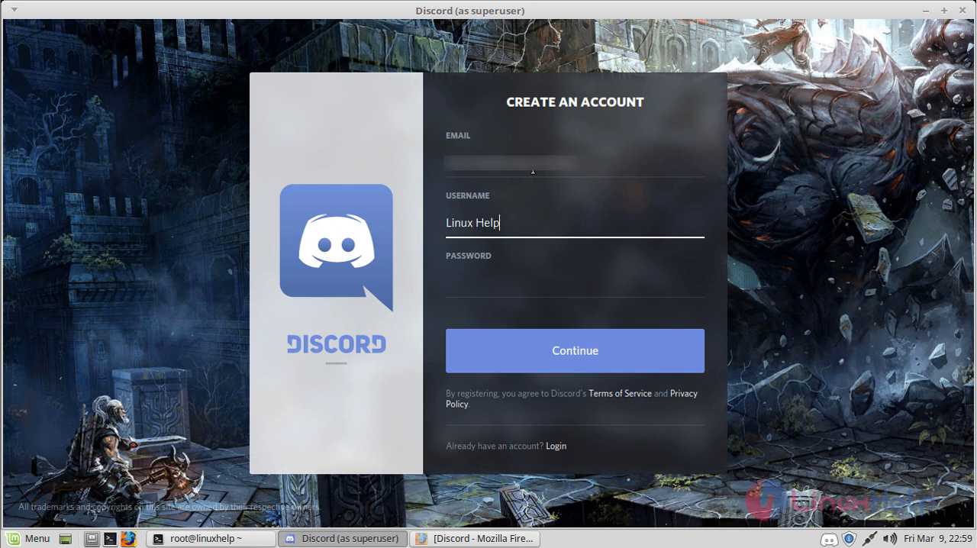
{"action": "left_click", "coordinate": [574, 284]}
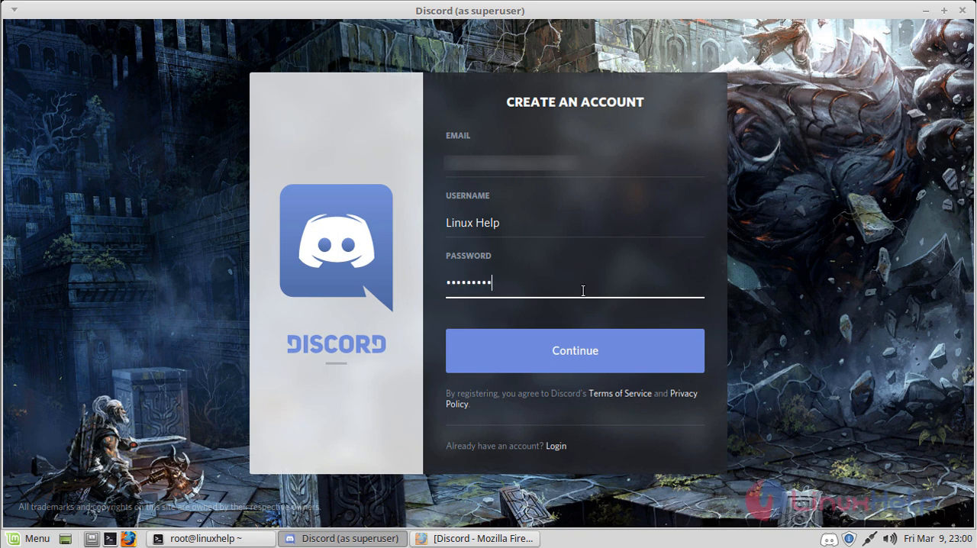
{"action": "left_click", "coordinate": [574, 351]}
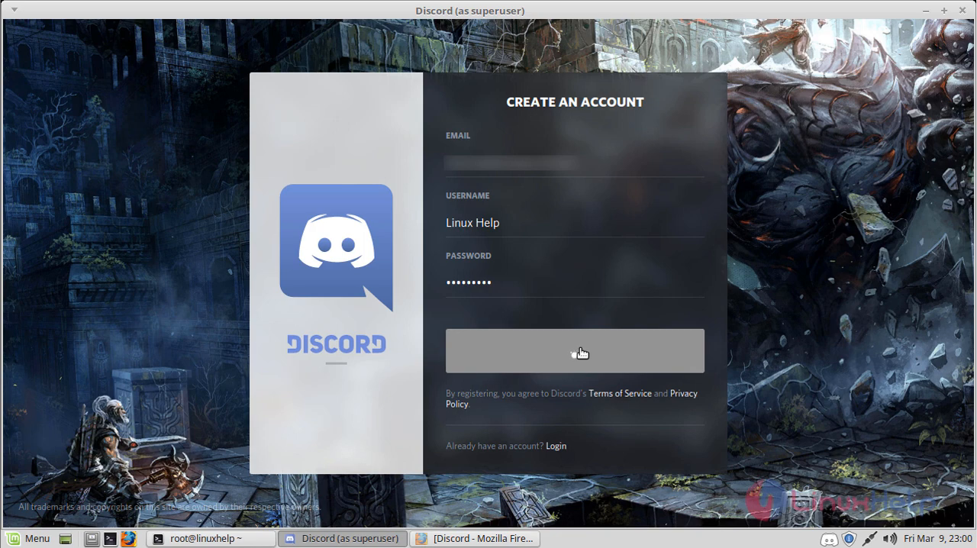
{"action": "left_click", "coordinate": [573, 351]}
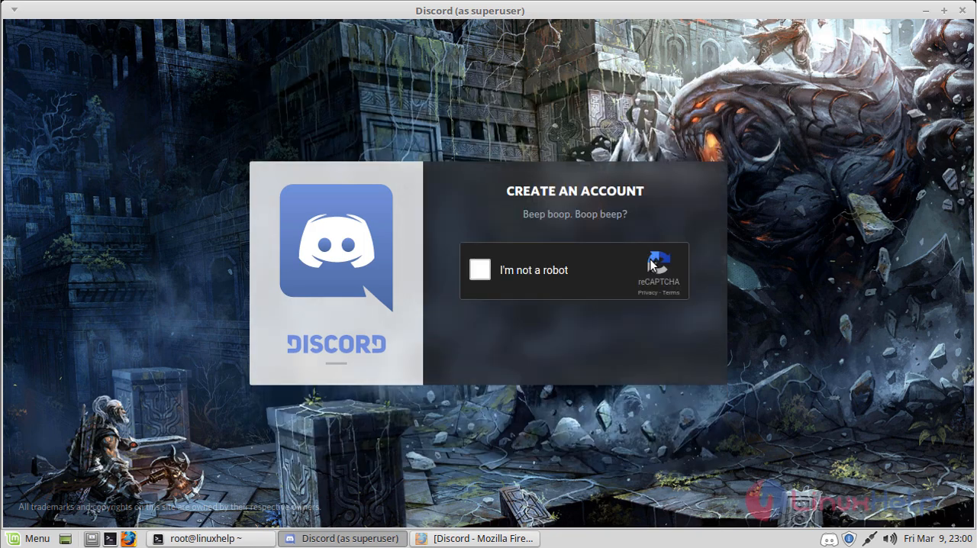
- Pass the reCAPTCHA street-sign check and finish registering, landing on the Friends page
{"action": "left_click", "coordinate": [479, 271]}
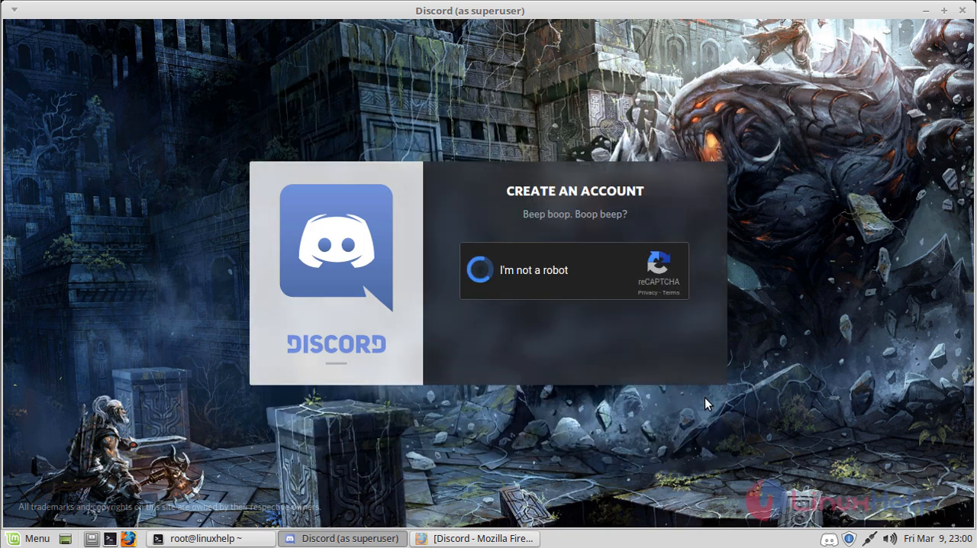
{"action": "left_click", "coordinate": [479, 268]}
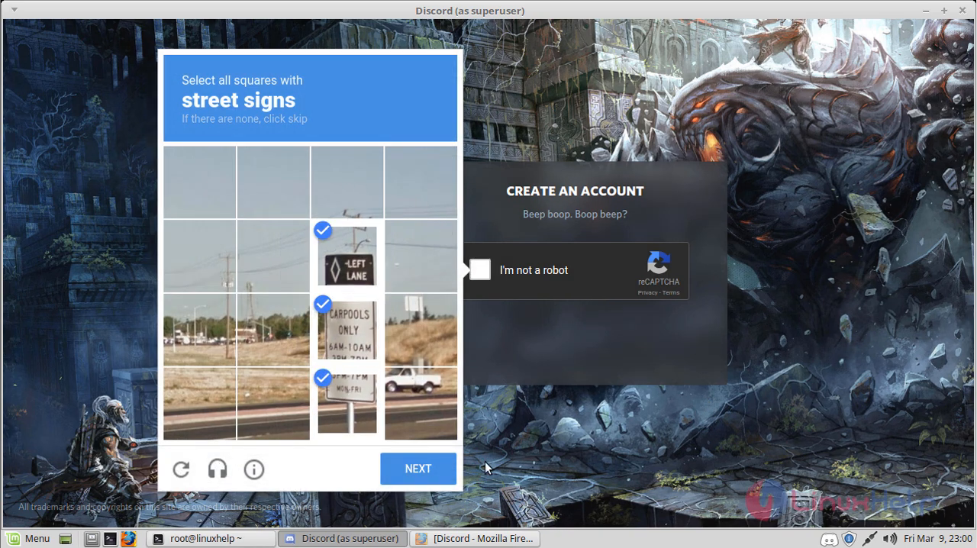
{"action": "left_click", "coordinate": [419, 467]}
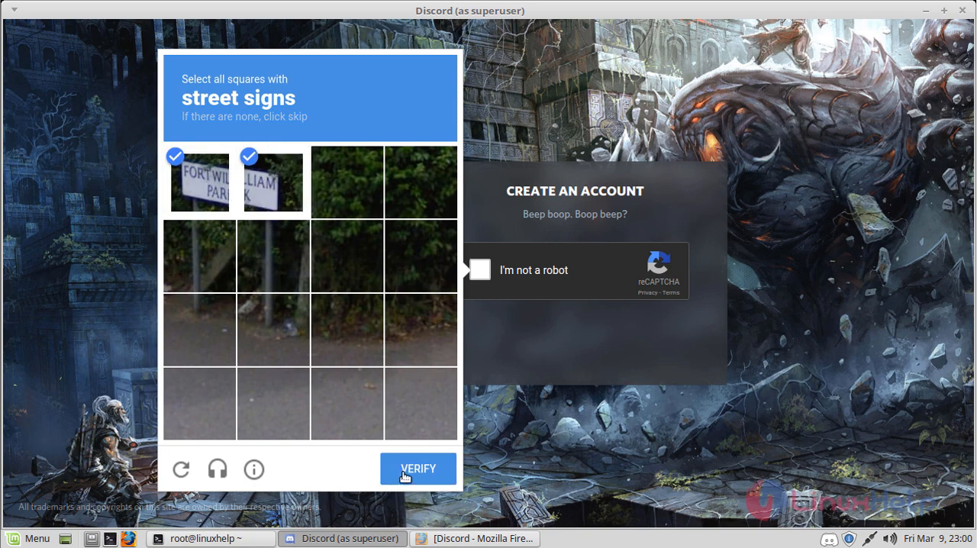
{"action": "left_click", "coordinate": [418, 469]}
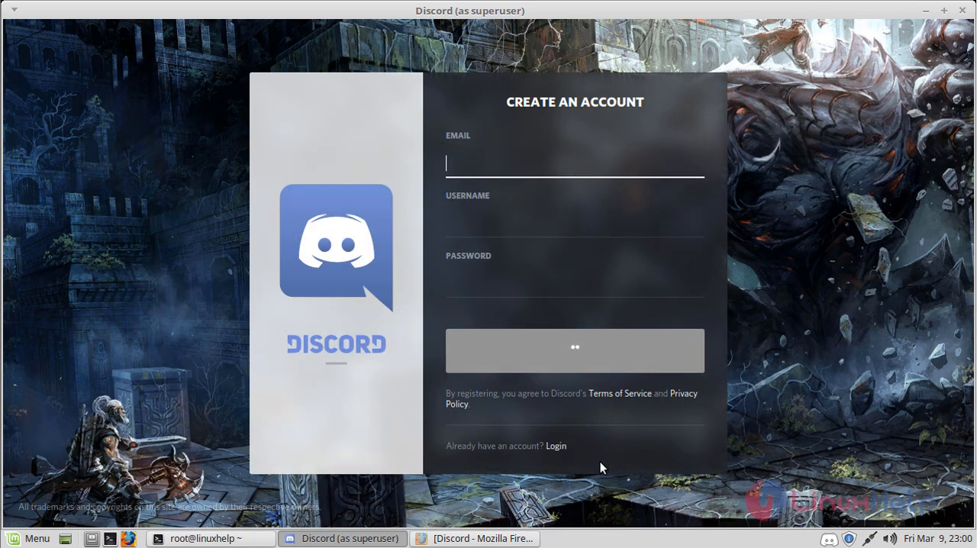
{"action": "left_click", "coordinate": [573, 351]}
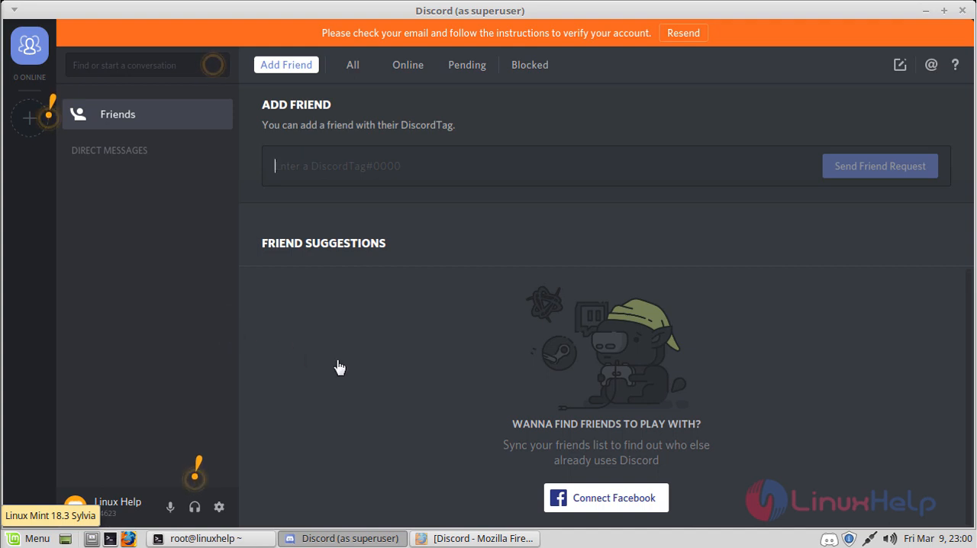
{"action": "mouse_move", "coordinate": [351, 325]}
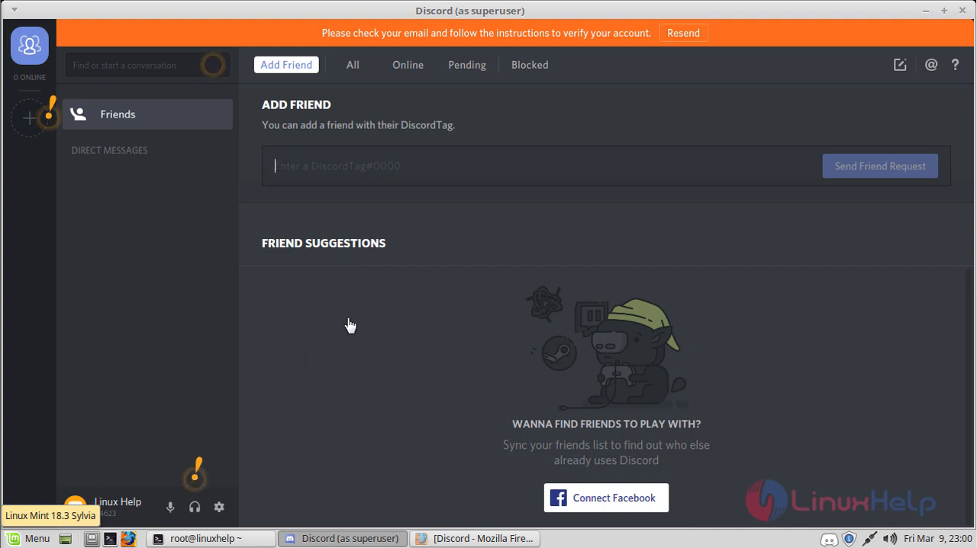
{"action": "mouse_move", "coordinate": [595, 482]}
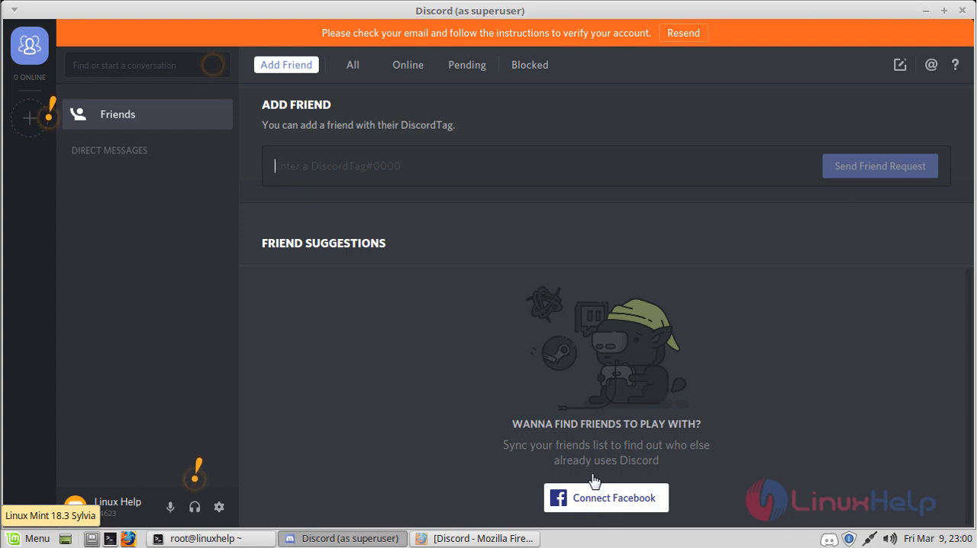
{"action": "mouse_move", "coordinate": [507, 361]}
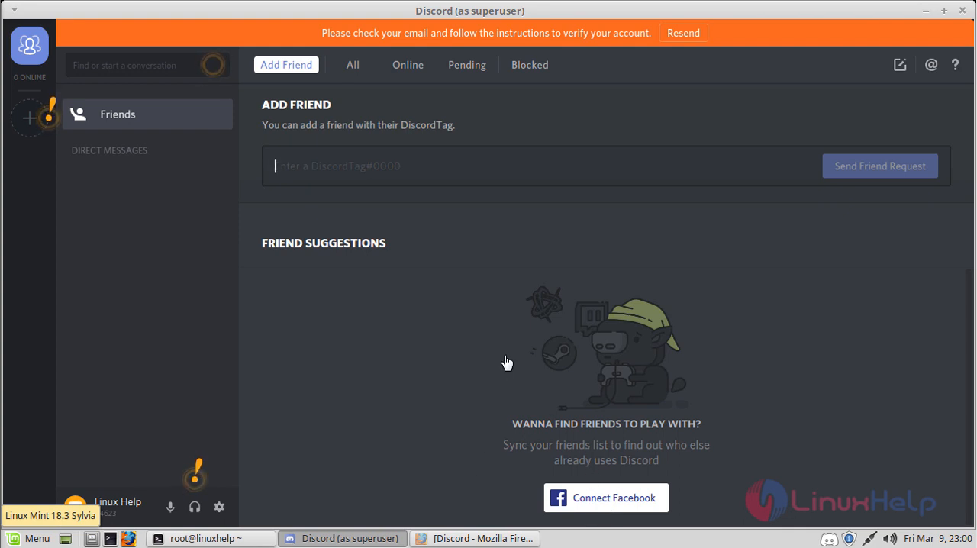
{"action": "mouse_move", "coordinate": [219, 223]}
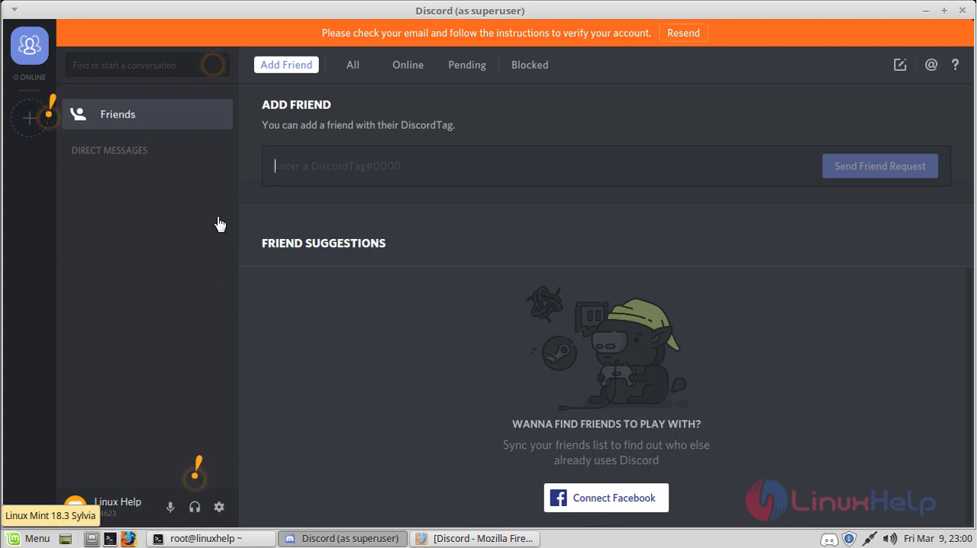
{"action": "mouse_move", "coordinate": [184, 314]}
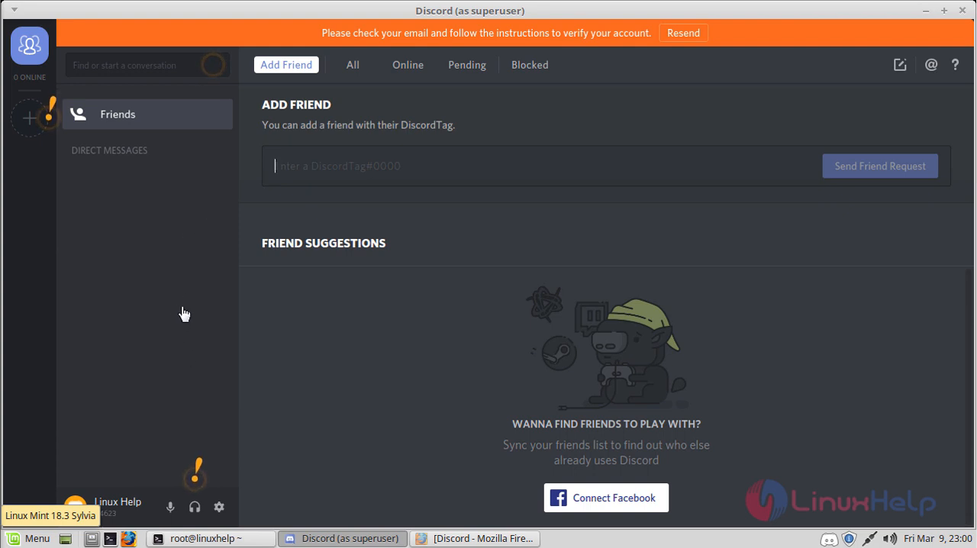
{"action": "mouse_move", "coordinate": [208, 70]}
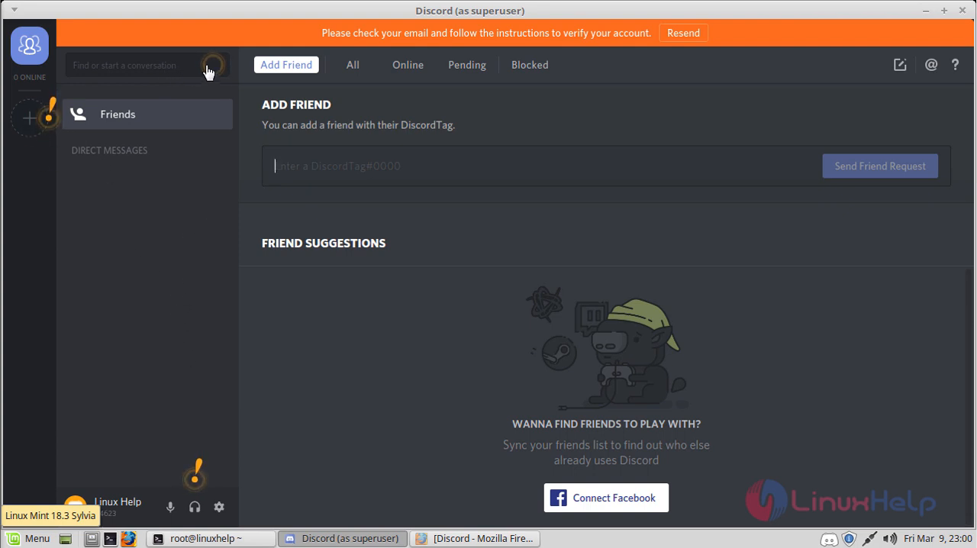
{"action": "mouse_move", "coordinate": [194, 496]}
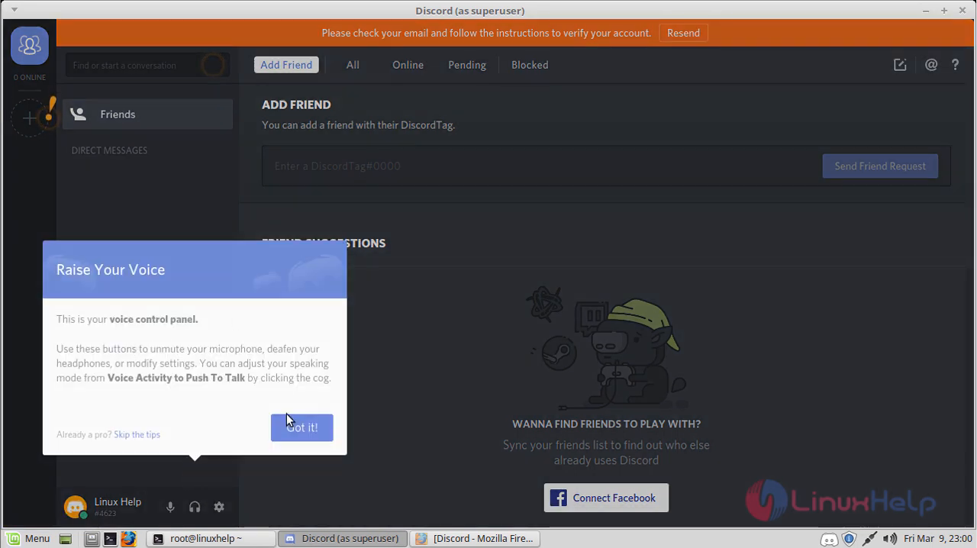
- Dismiss the Raise Your Voice and Create Your Own Server tips with Got it!
{"action": "left_click", "coordinate": [302, 428]}
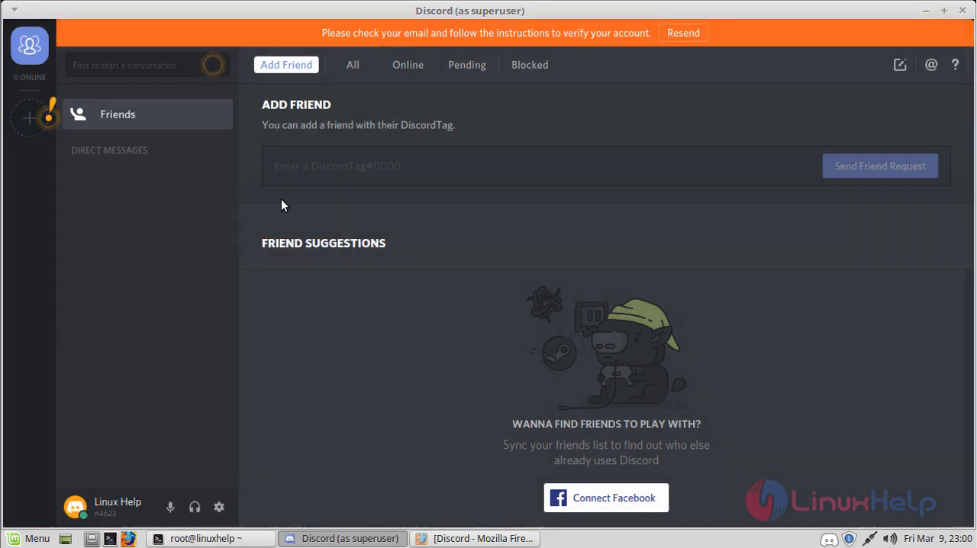
{"action": "left_click", "coordinate": [29, 119]}
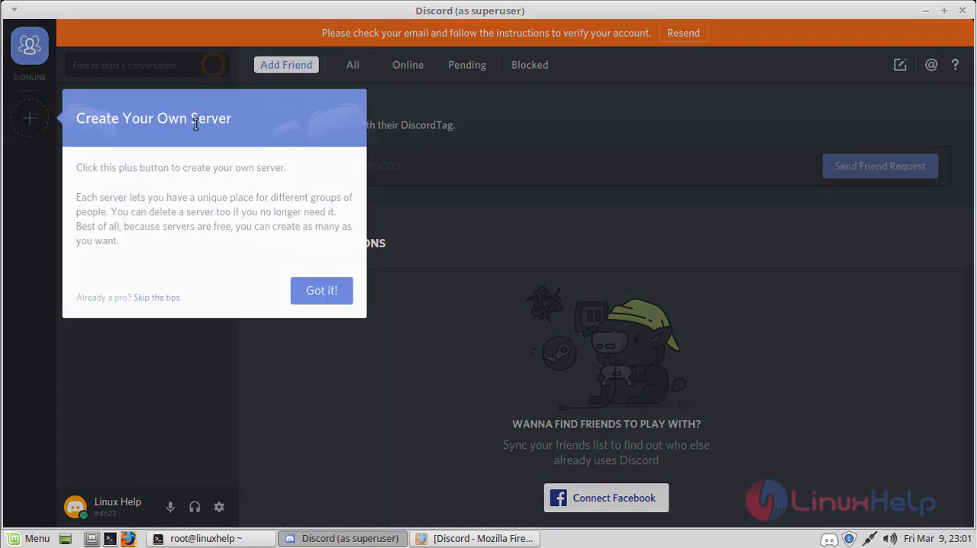
{"action": "mouse_move", "coordinate": [29, 119]}
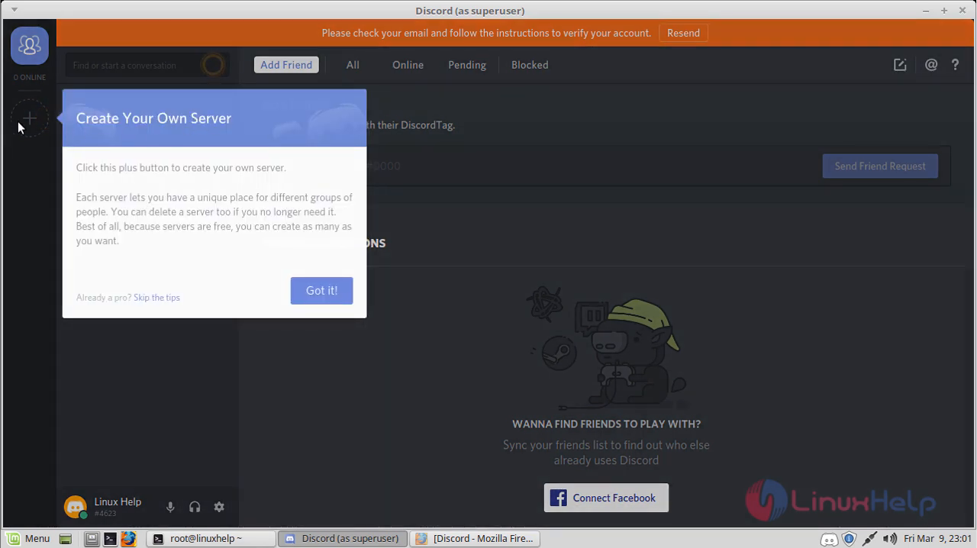
{"action": "left_click", "coordinate": [320, 290]}
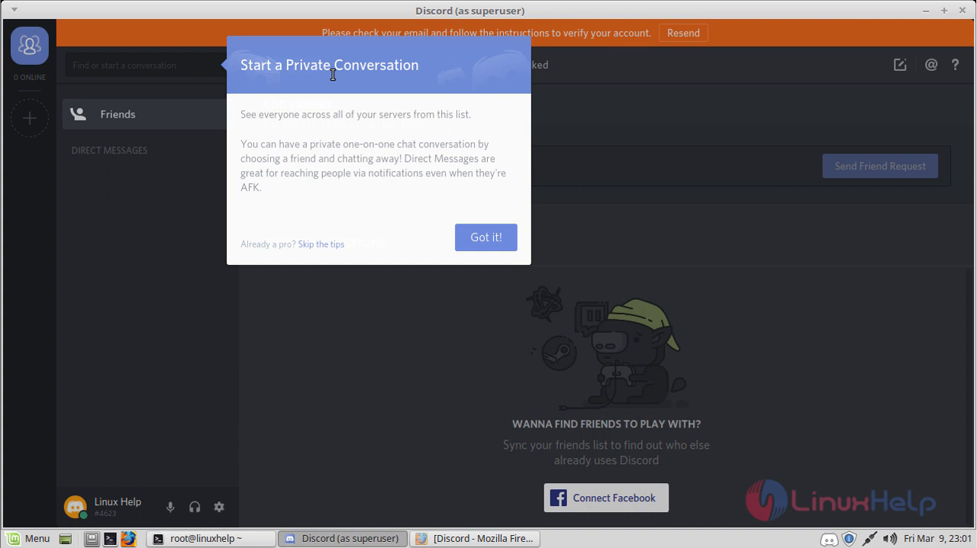
{"action": "mouse_move", "coordinate": [368, 189]}
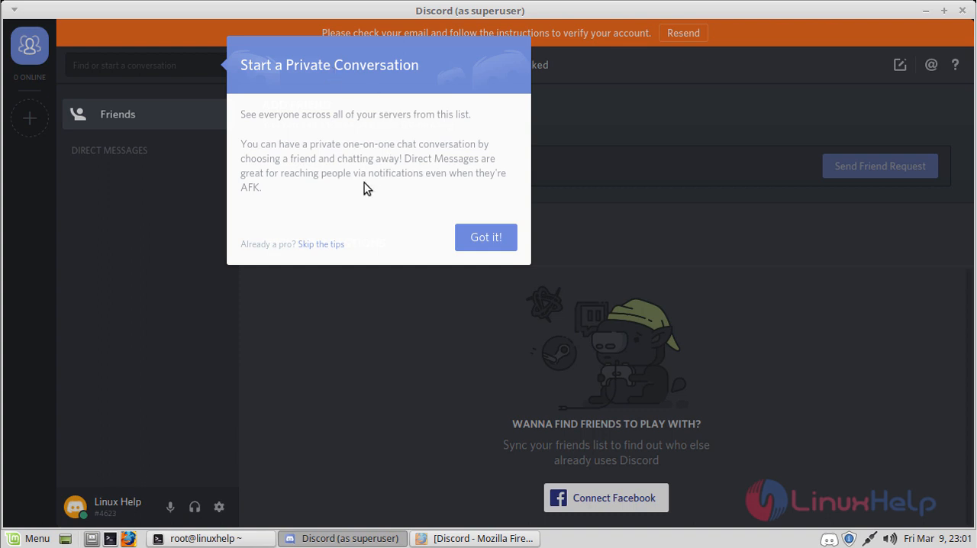
- Dismiss the private conversation tip, set status to Do Not Disturb, and view the Online and Blocked friends lists
{"action": "left_click", "coordinate": [485, 237]}
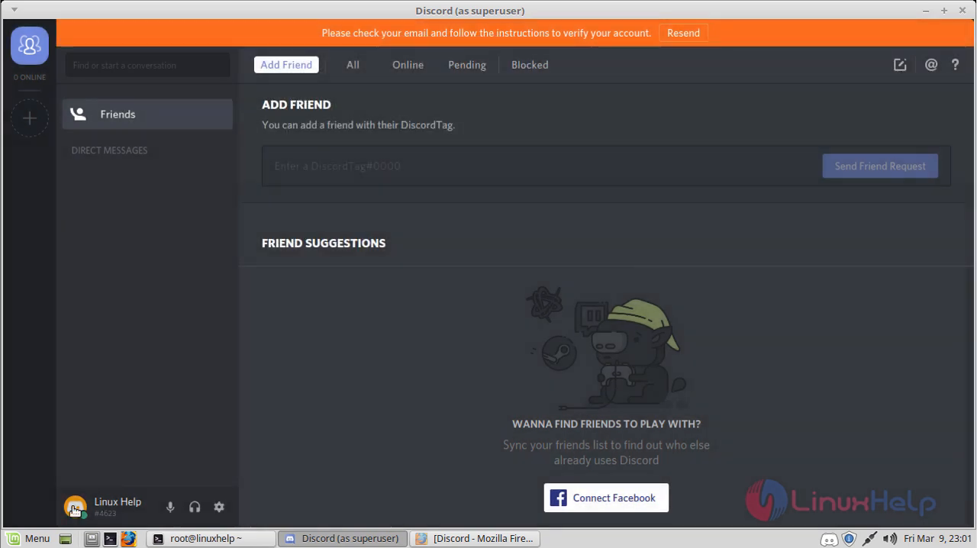
{"action": "left_click", "coordinate": [75, 506]}
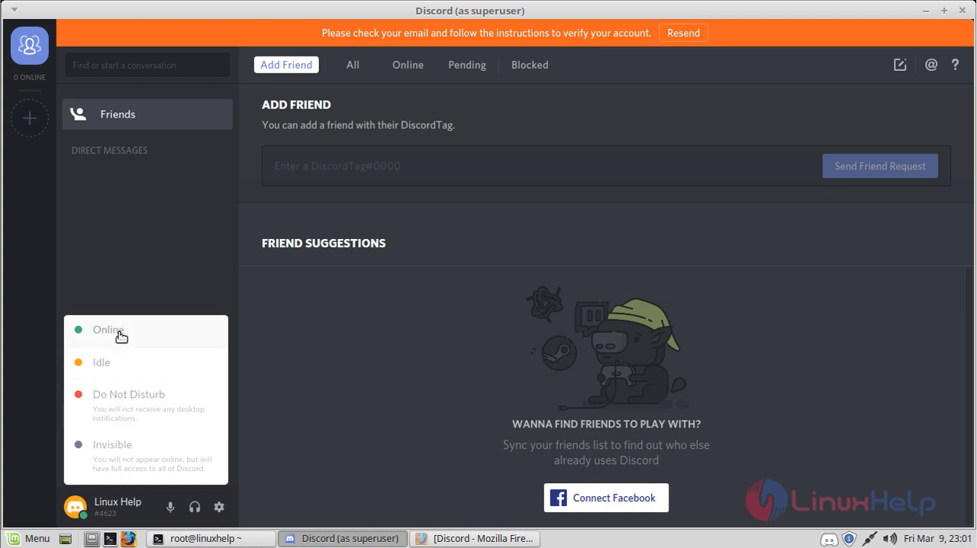
{"action": "mouse_move", "coordinate": [107, 399]}
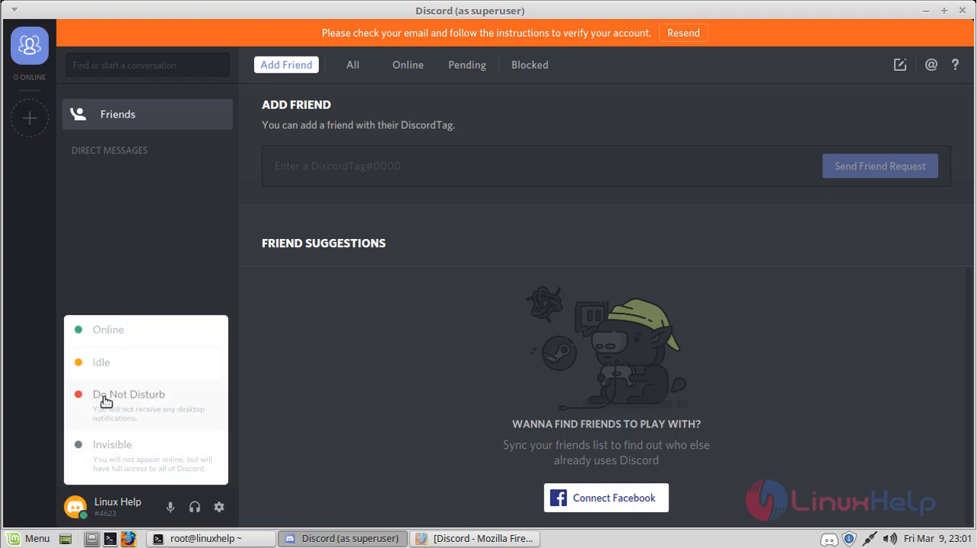
{"action": "mouse_move", "coordinate": [116, 433]}
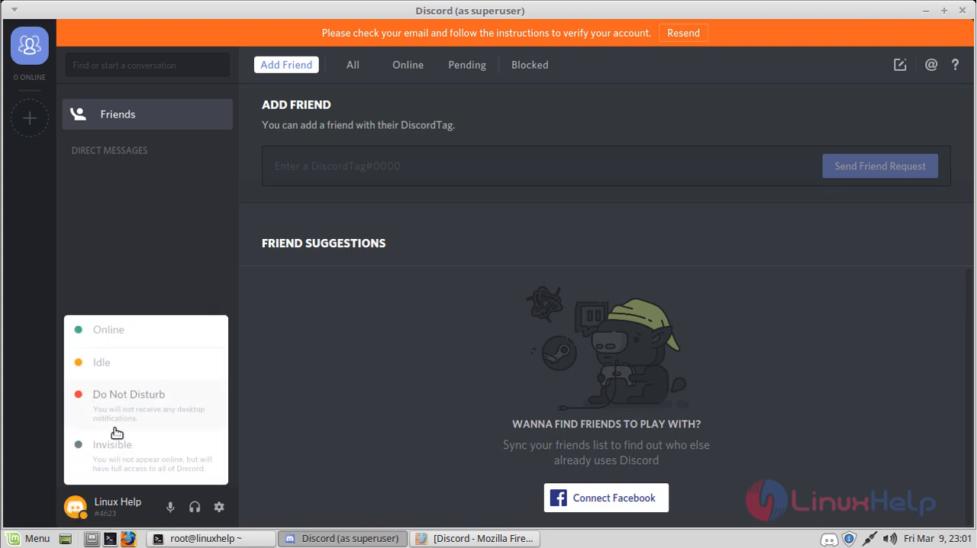
{"action": "left_click", "coordinate": [352, 64]}
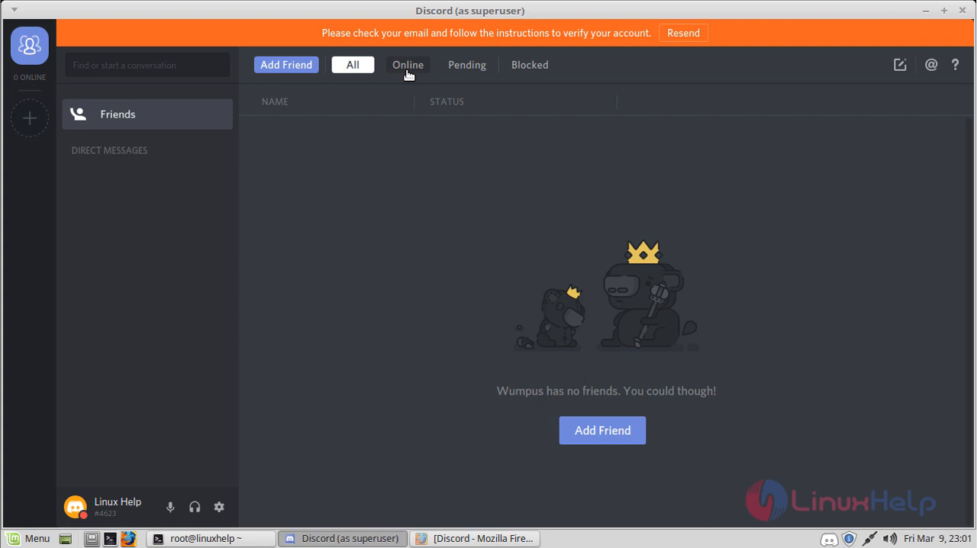
{"action": "left_click", "coordinate": [408, 64]}
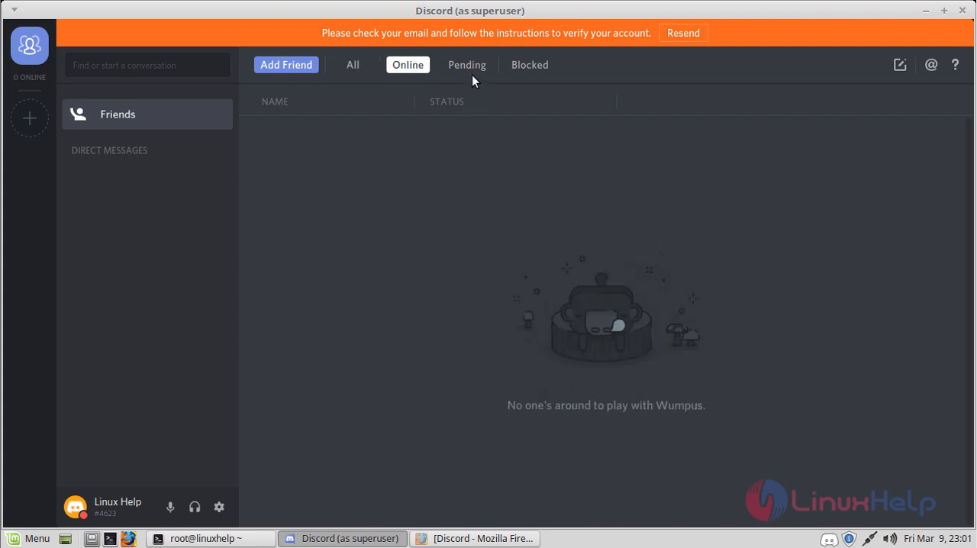
{"action": "left_click", "coordinate": [528, 64]}
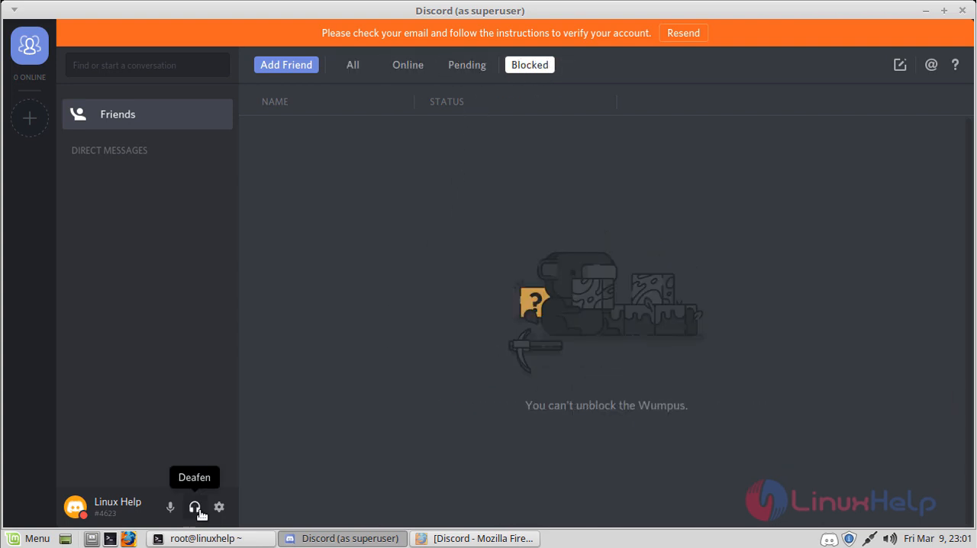
- Go into User Settings and view Privacy & Safety with scanning set to My friends are nice
{"action": "left_click", "coordinate": [220, 507]}
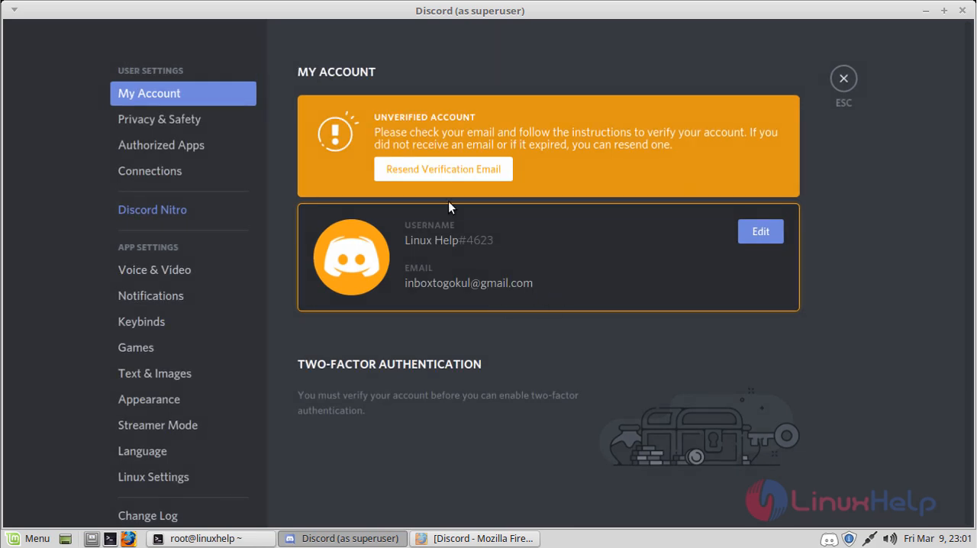
{"action": "mouse_move", "coordinate": [58, 233]}
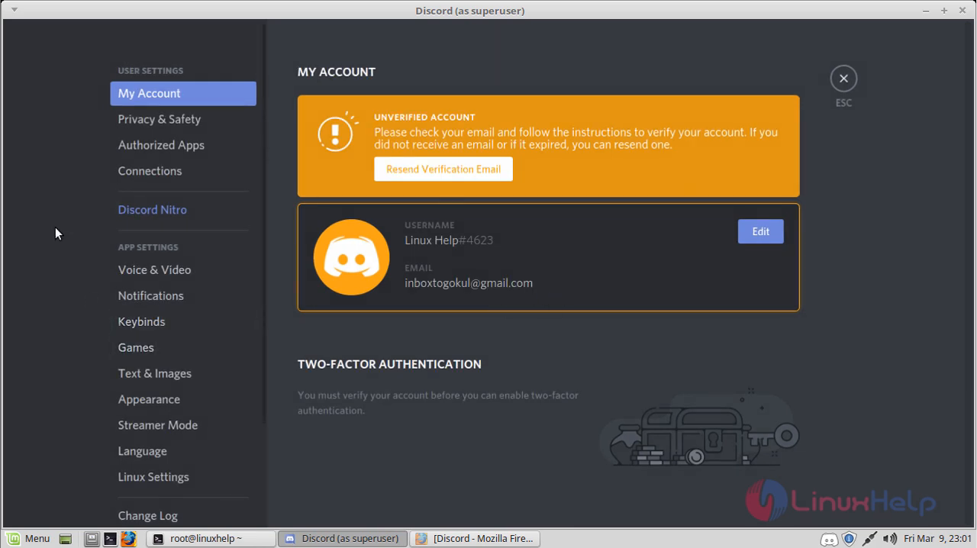
{"action": "mouse_move", "coordinate": [421, 211]}
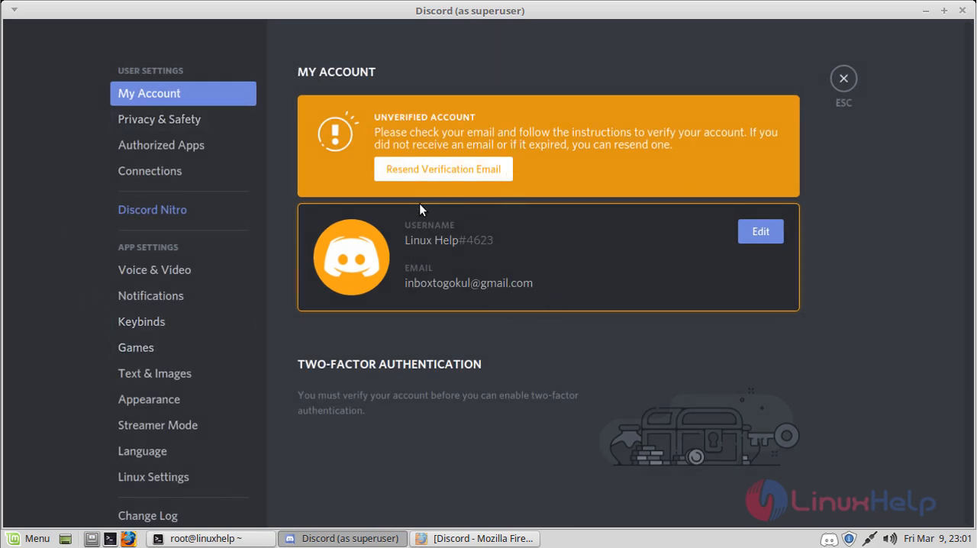
{"action": "mouse_move", "coordinate": [159, 119]}
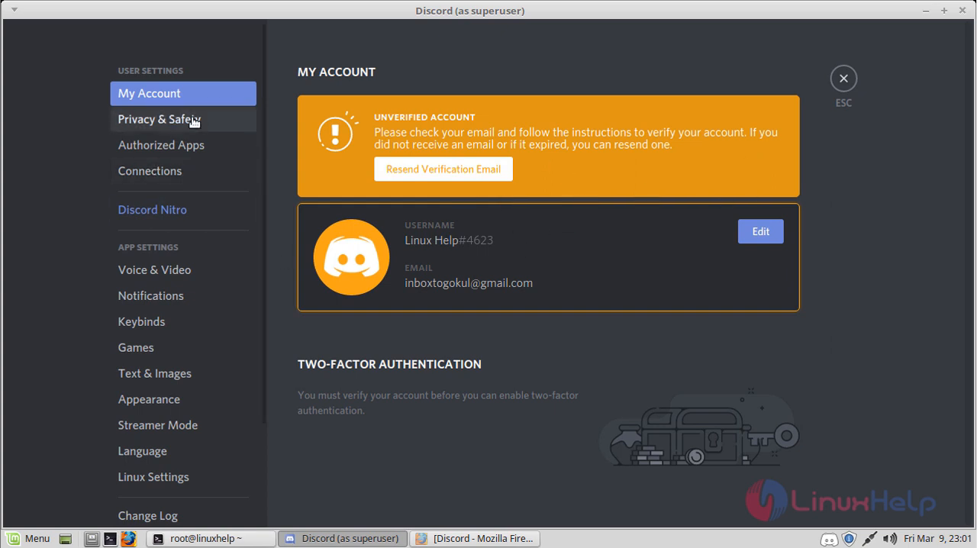
{"action": "left_click", "coordinate": [159, 119]}
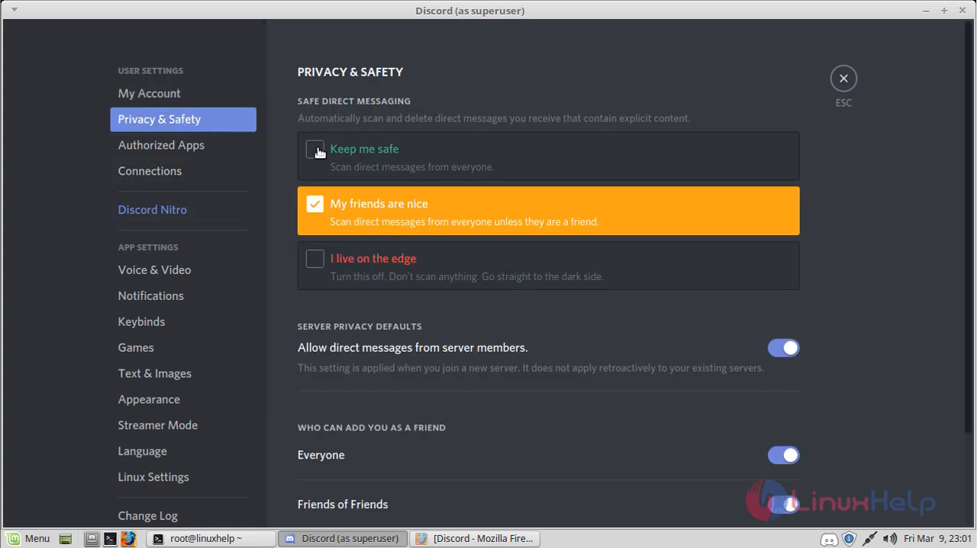
{"action": "mouse_move", "coordinate": [458, 104]}
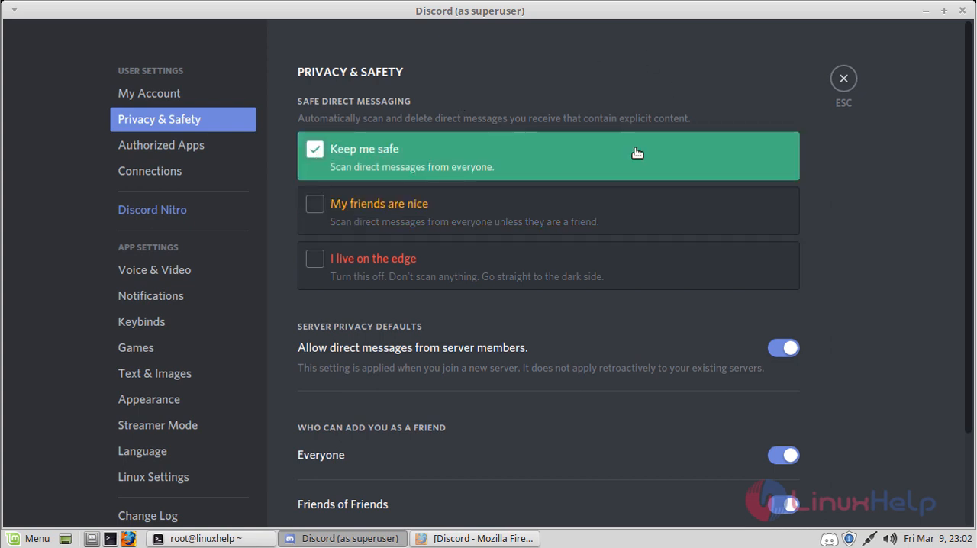
{"action": "mouse_move", "coordinate": [448, 157]}
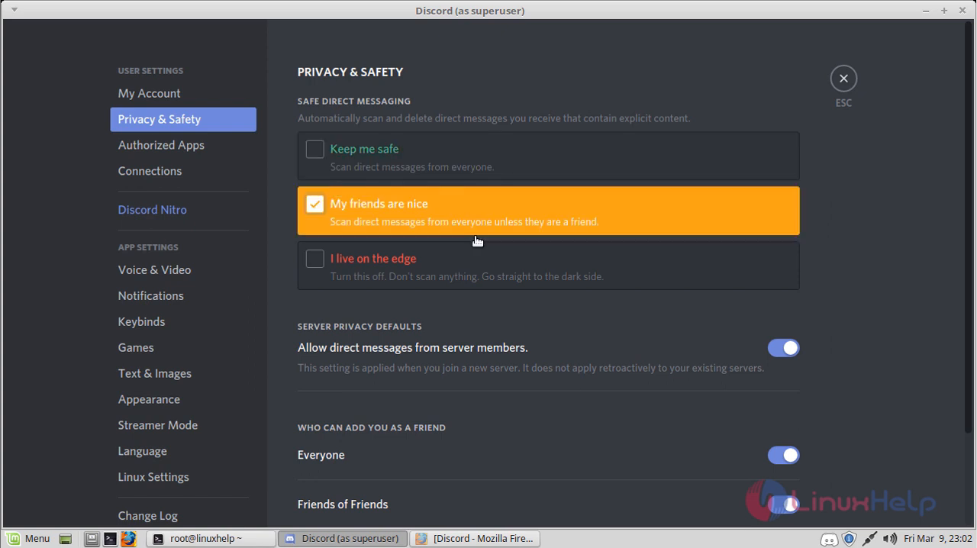
{"action": "mouse_move", "coordinate": [162, 145]}
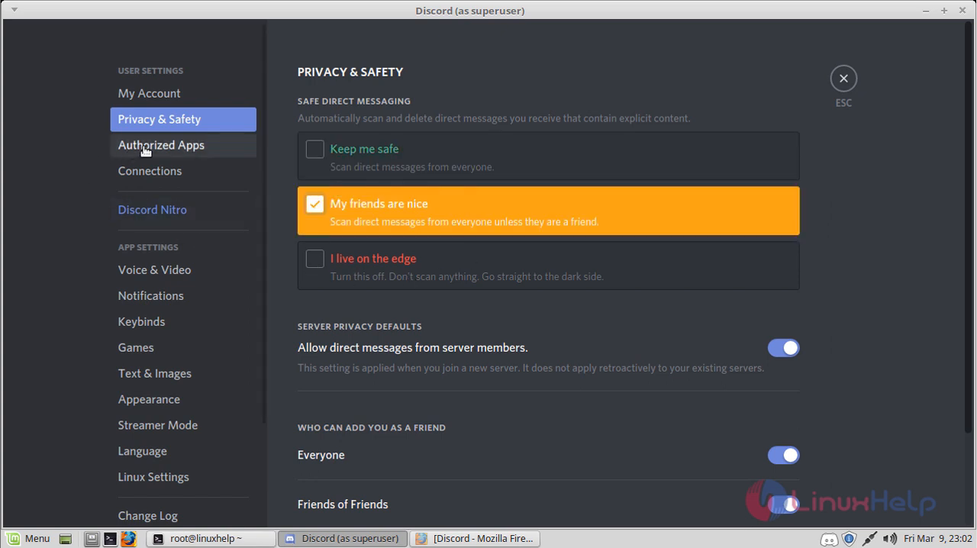
- View the Connections page, then the Discord Nitro page, scrolling through its perks
{"action": "left_click", "coordinate": [150, 170]}
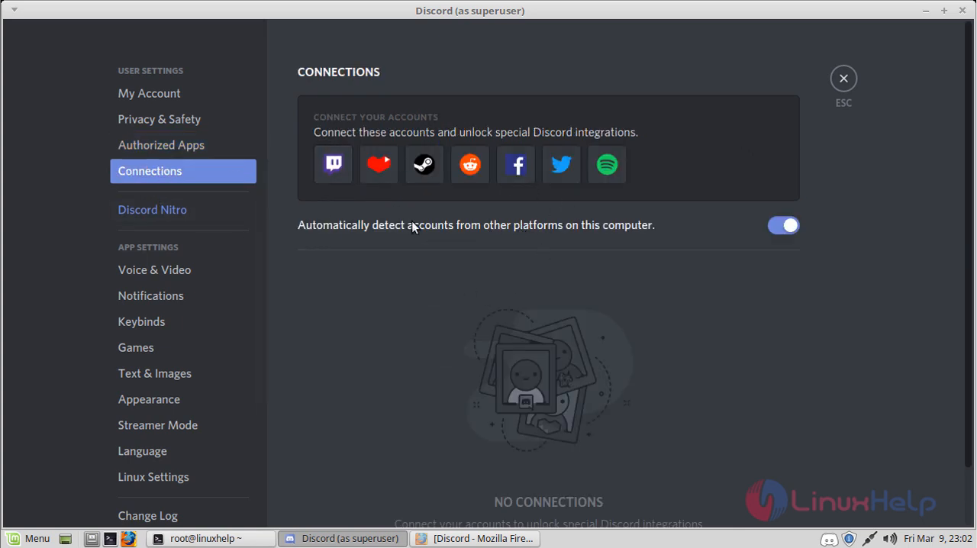
{"action": "mouse_move", "coordinate": [602, 231]}
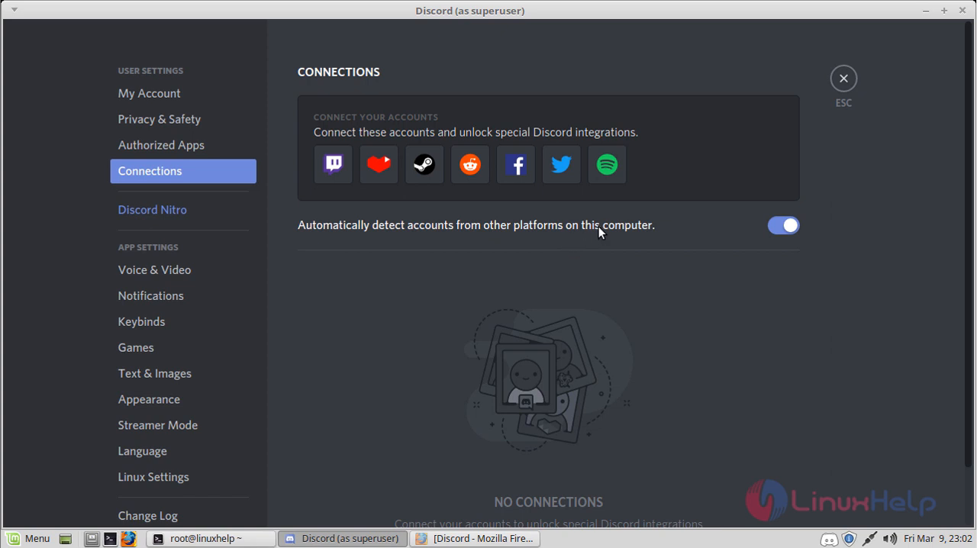
{"action": "mouse_move", "coordinate": [71, 308]}
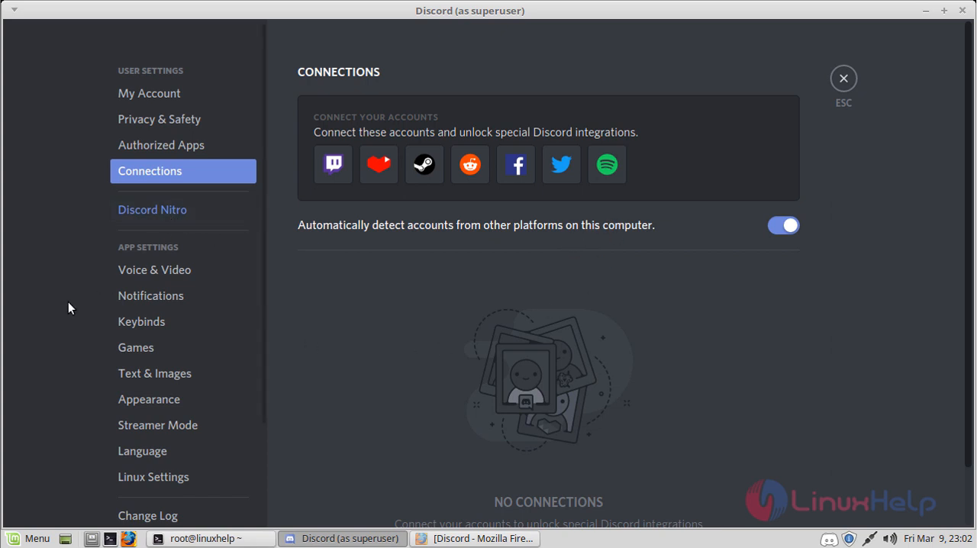
{"action": "scroll", "scroll_direction": "down", "scroll_amount": 3}
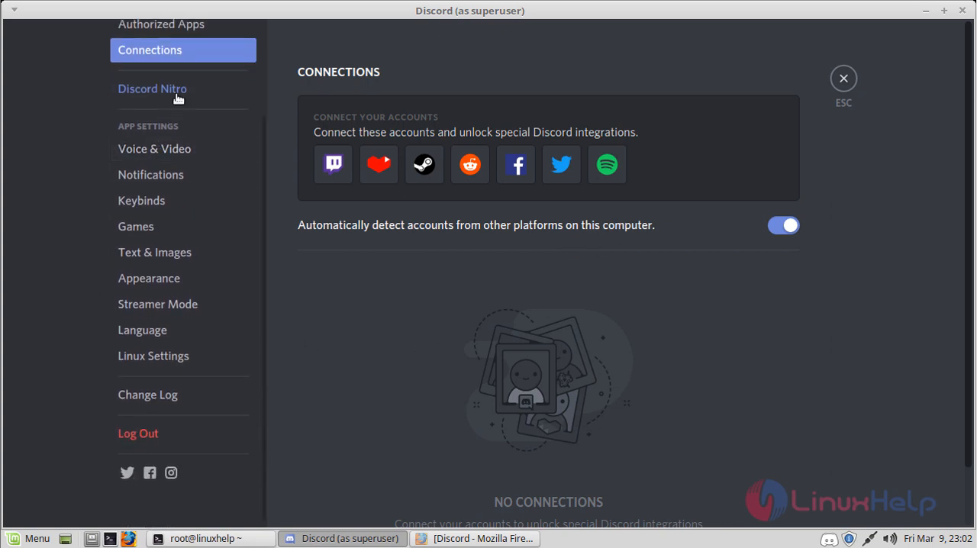
{"action": "left_click", "coordinate": [152, 88]}
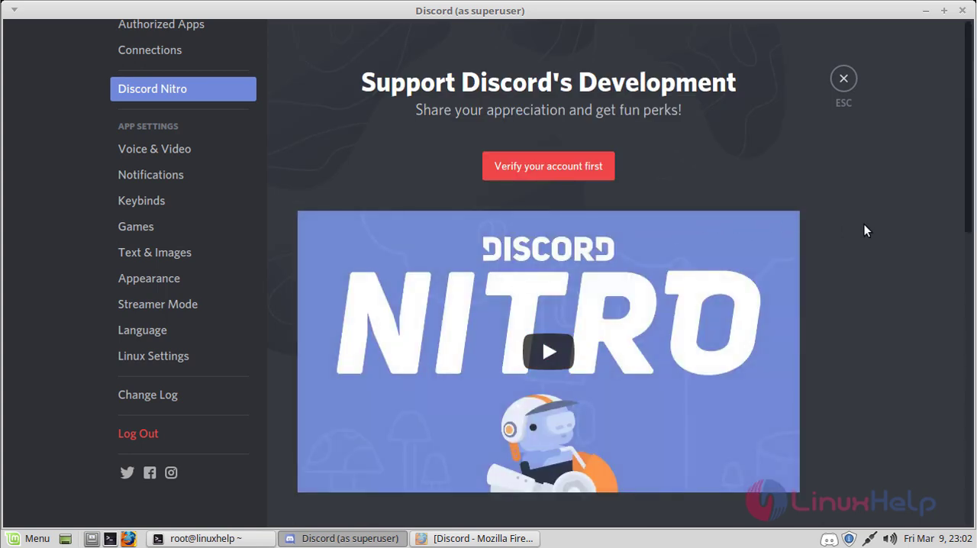
{"action": "scroll", "scroll_direction": "down", "scroll_amount": 3}
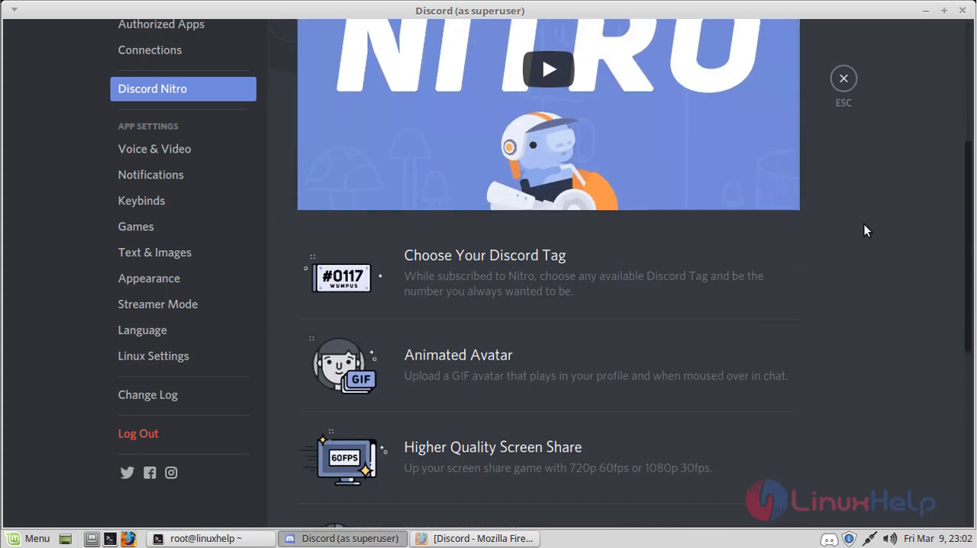
{"action": "scroll", "scroll_direction": "down", "scroll_amount": 3}
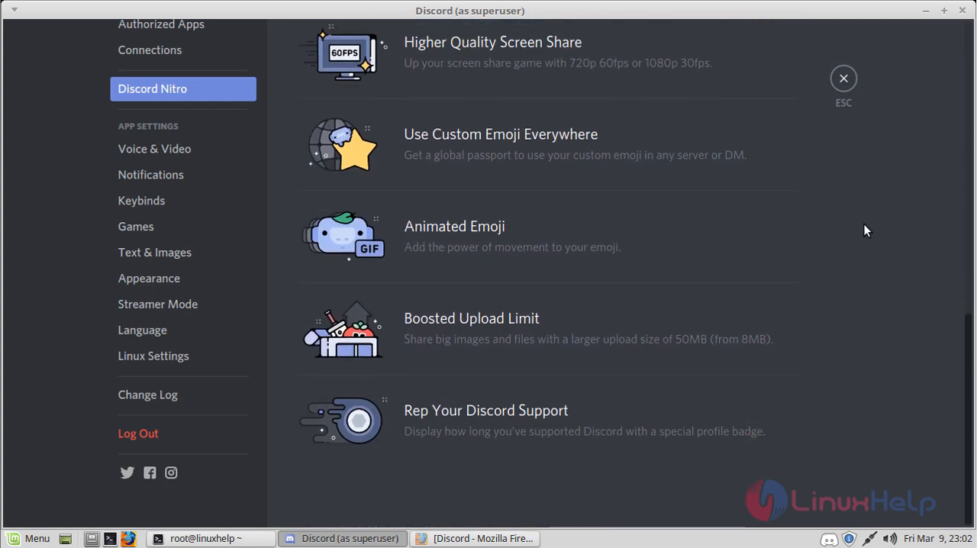
- Browse Voice & Video, Notifications and Games settings, then on Appearance switch to Light theme and back to Dark
{"action": "left_click", "coordinate": [154, 150]}
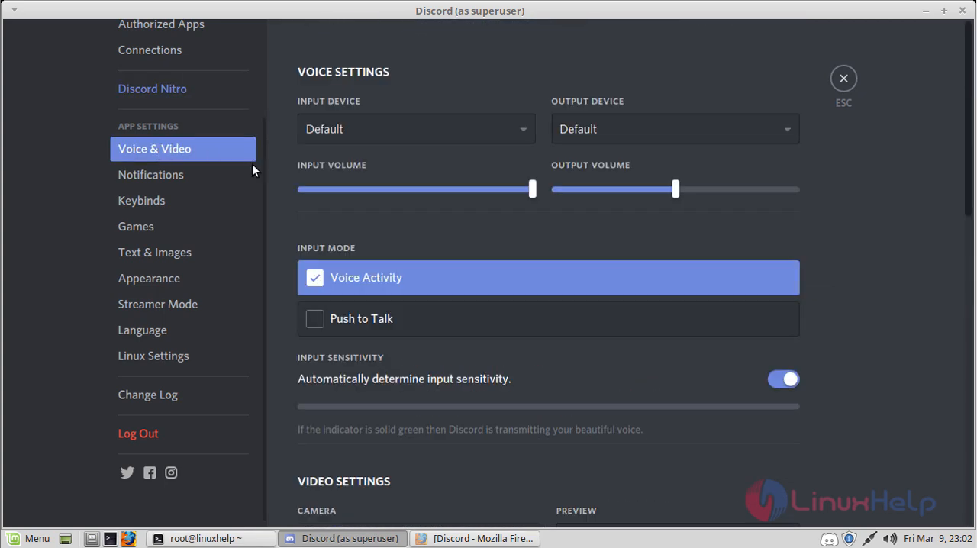
{"action": "left_click", "coordinate": [150, 174]}
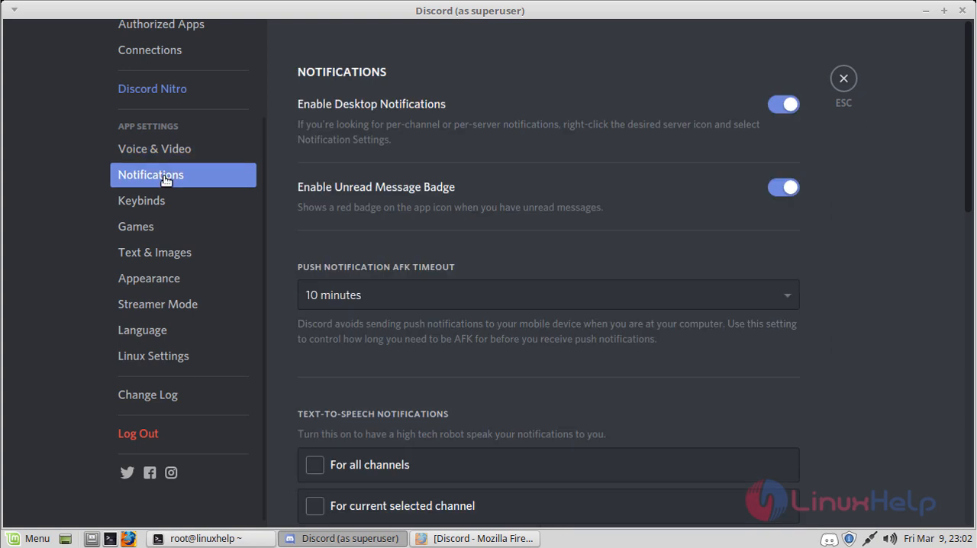
{"action": "left_click", "coordinate": [136, 226]}
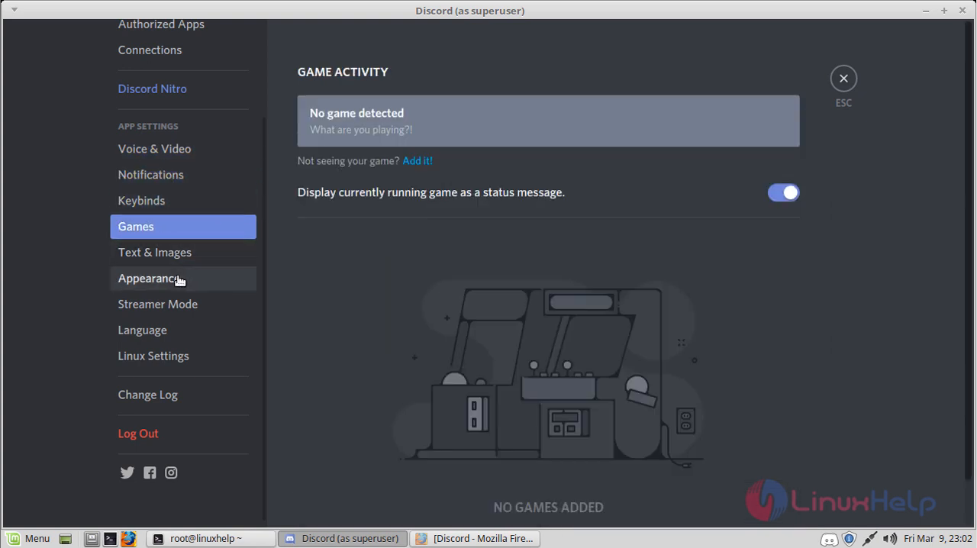
{"action": "left_click", "coordinate": [149, 278]}
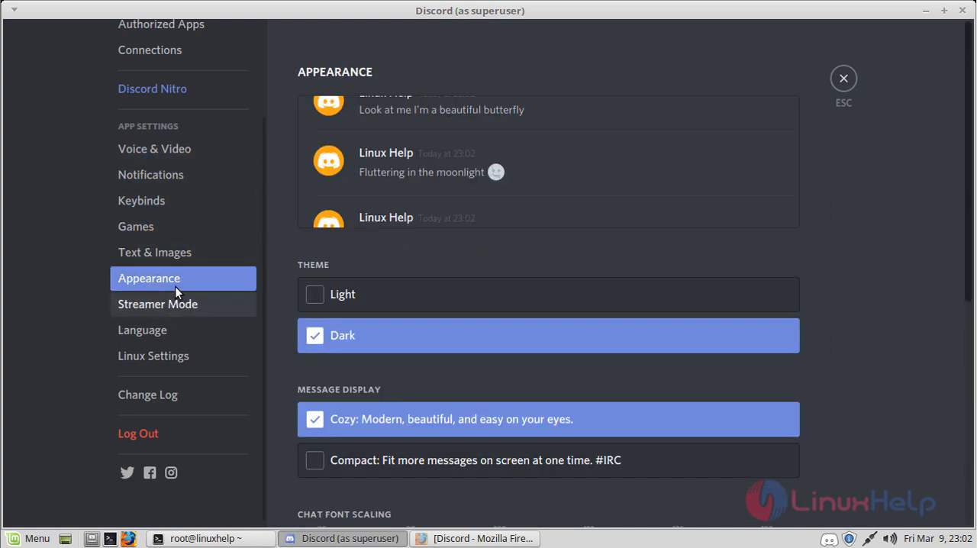
{"action": "left_click", "coordinate": [314, 293]}
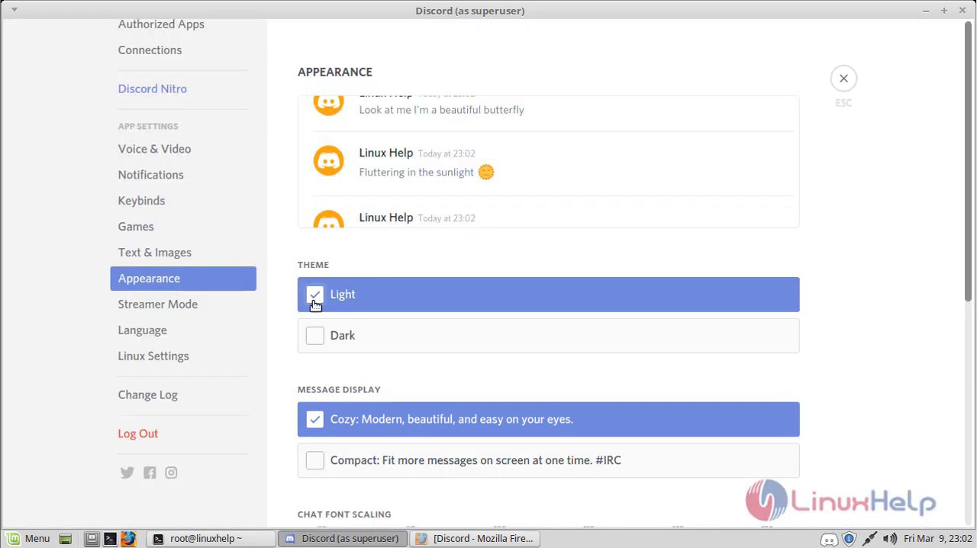
{"action": "mouse_move", "coordinate": [315, 343]}
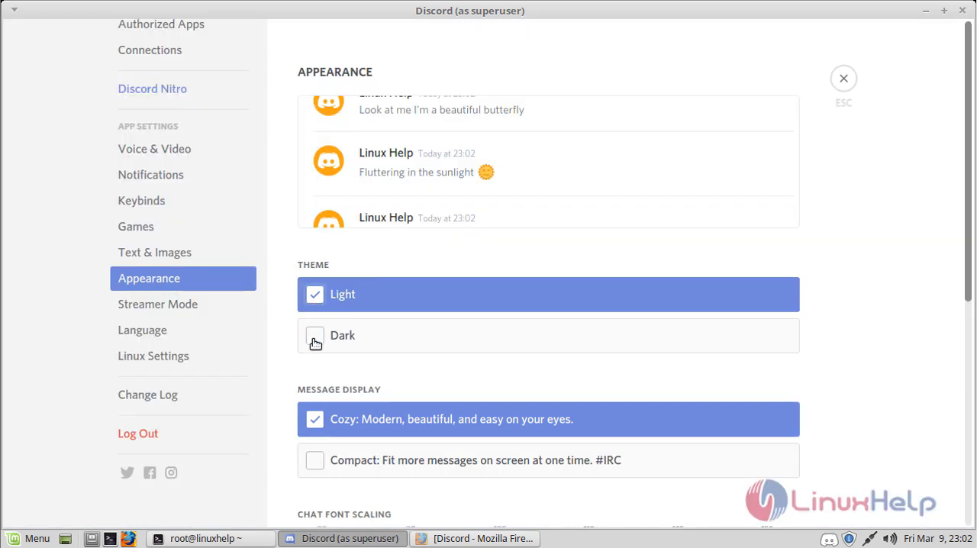
{"action": "left_click", "coordinate": [342, 336]}
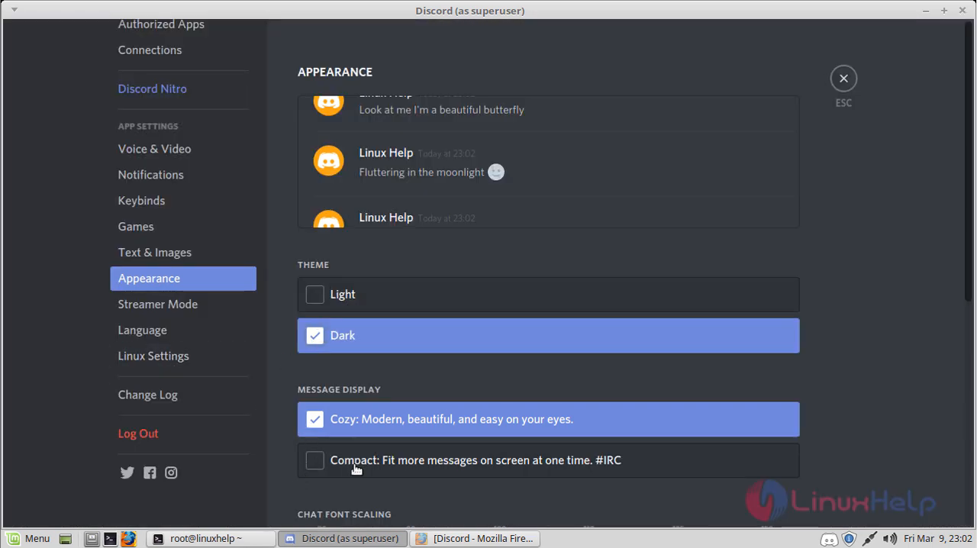
{"action": "mouse_move", "coordinate": [355, 400]}
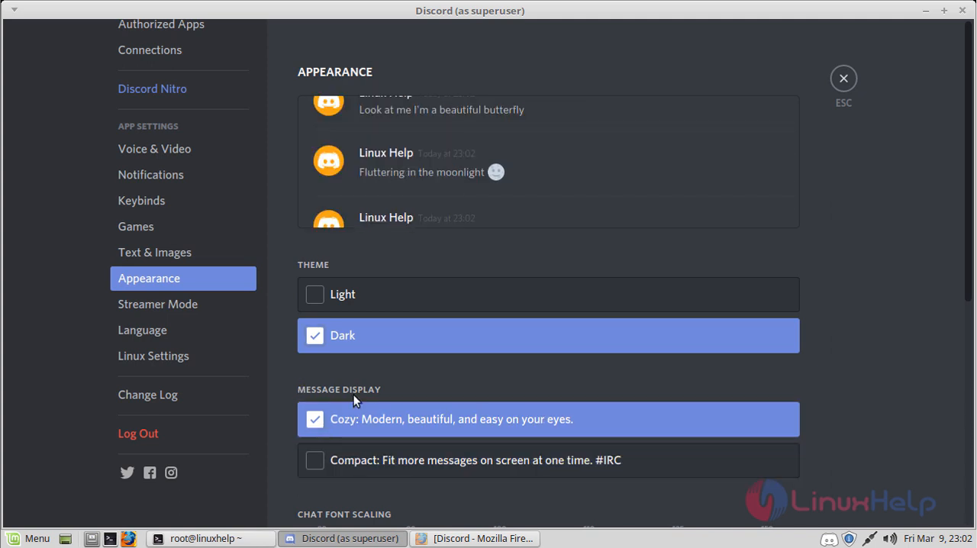
{"action": "mouse_move", "coordinate": [144, 330]}
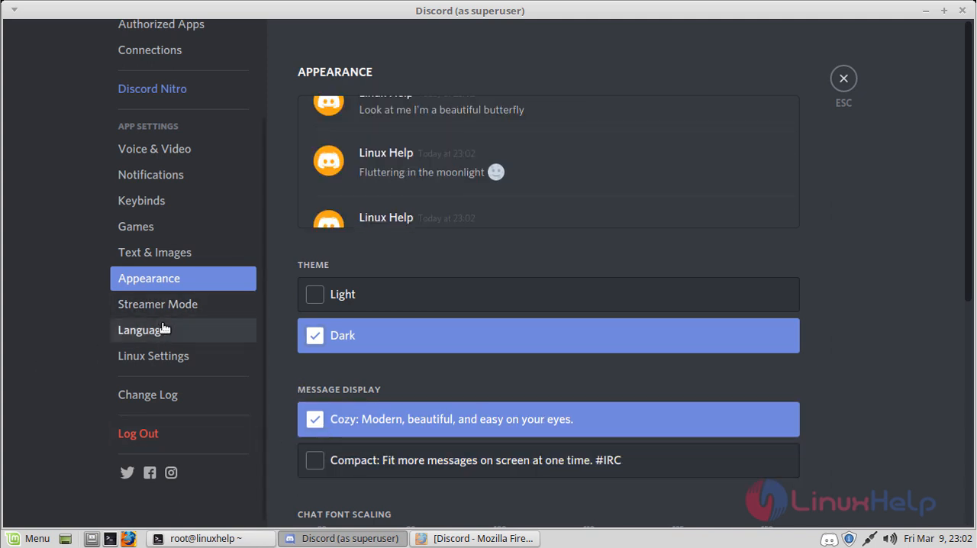
- Browse the Language settings list of interface languages, leaving English, UK selected
{"action": "left_click", "coordinate": [142, 330]}
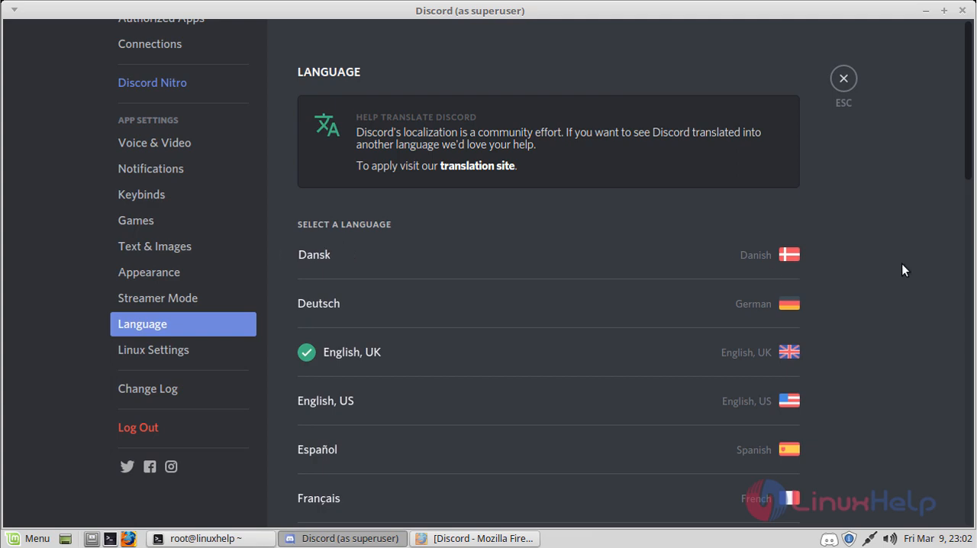
{"action": "scroll", "scroll_direction": "down", "scroll_amount": 3}
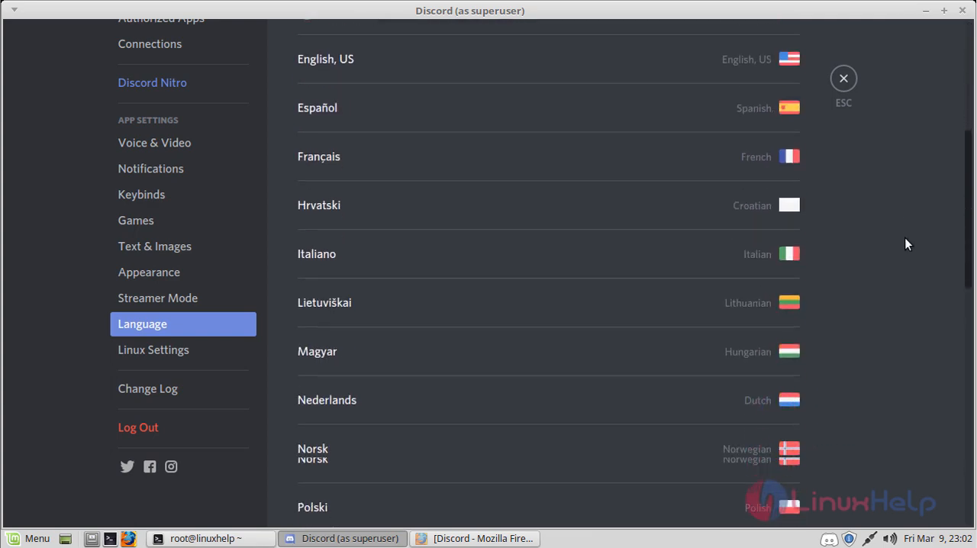
{"action": "scroll", "scroll_direction": "down", "scroll_amount": 3}
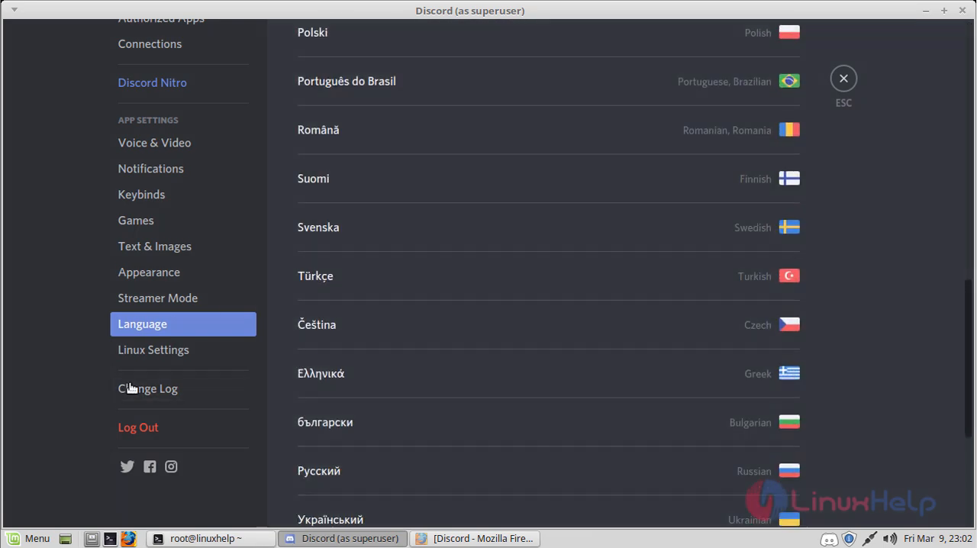
{"action": "scroll", "scroll_direction": "up", "scroll_amount": 3}
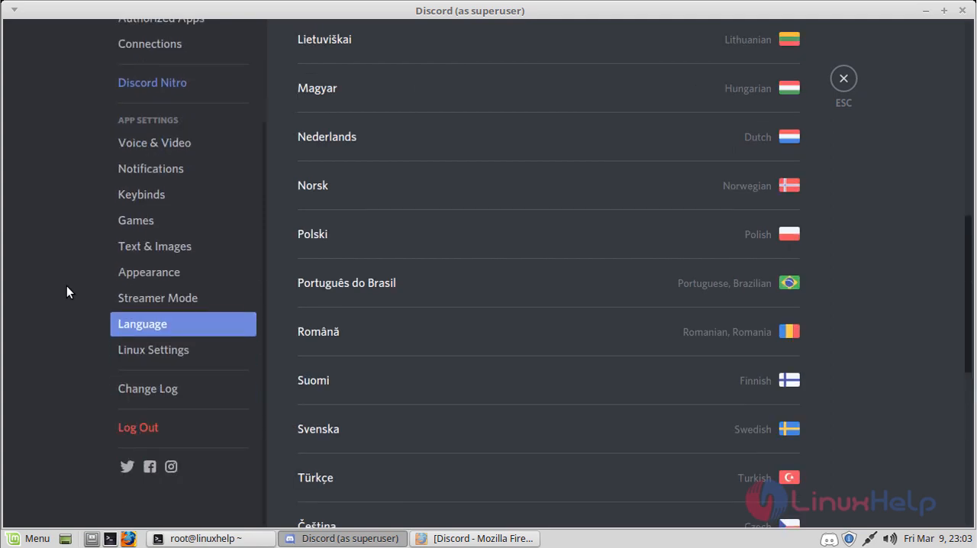
{"action": "mouse_move", "coordinate": [237, 305]}
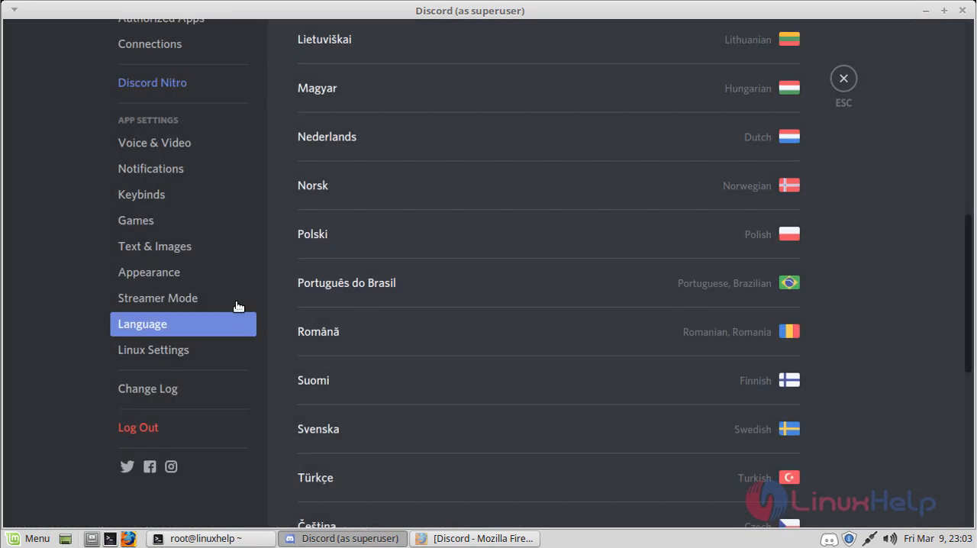
- Log out of the Linux Help account and confirm, returning to the Welcome Back screen
{"action": "left_click", "coordinate": [137, 427]}
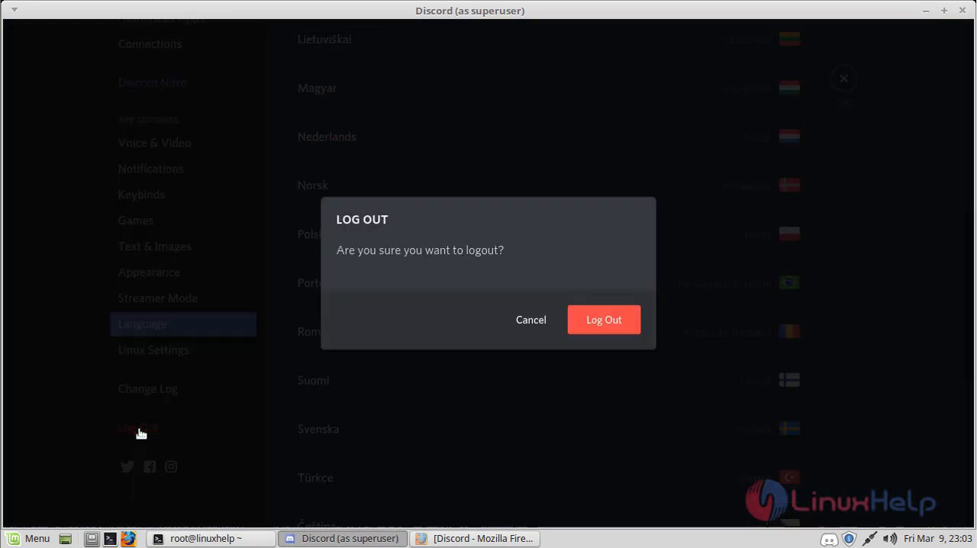
{"action": "left_click", "coordinate": [605, 319]}
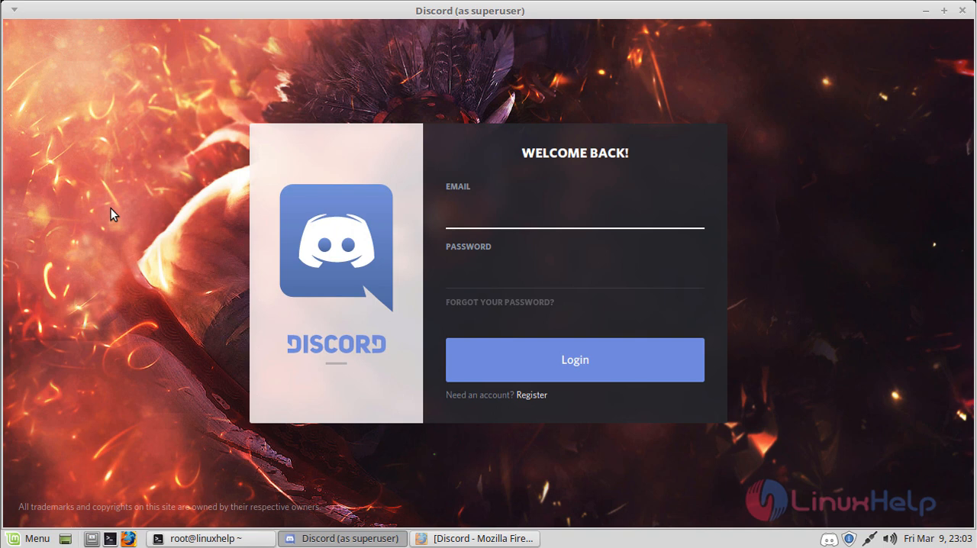
{"action": "mouse_move", "coordinate": [140, 221]}
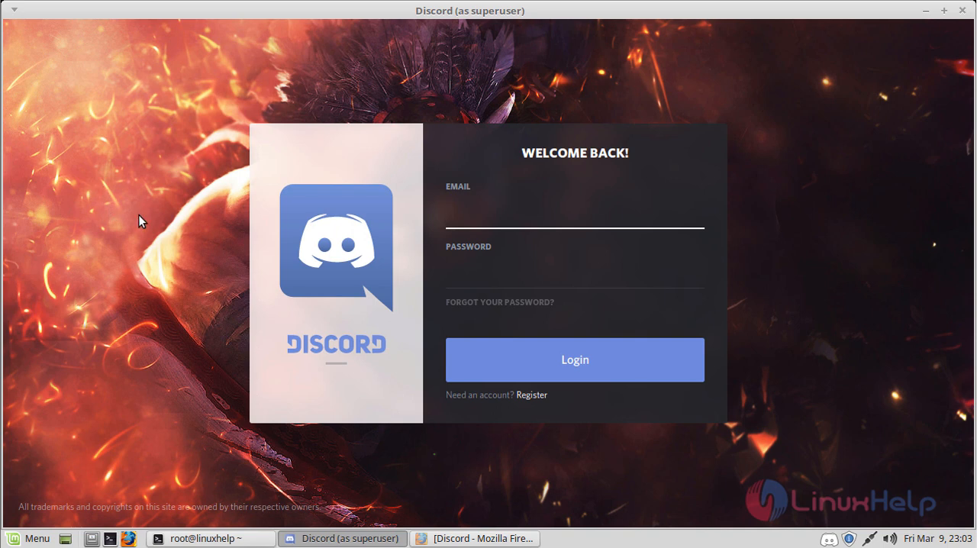